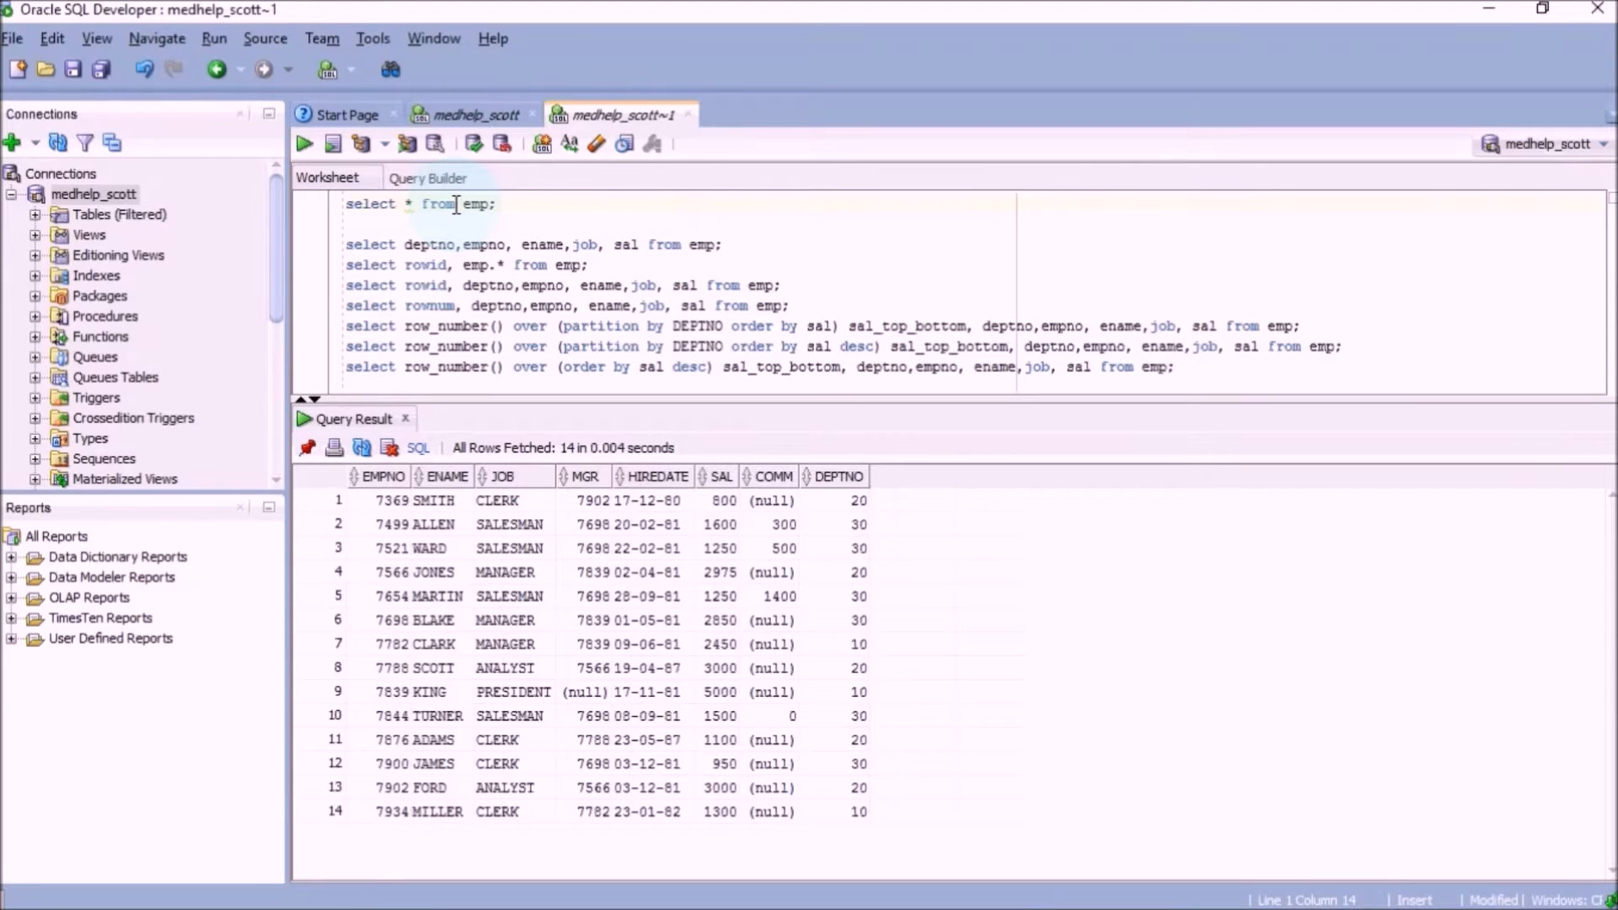
Run 'select rowid, emp.* from emp' and pick out the ADAMS row's ROWID in the result
click(546, 266)
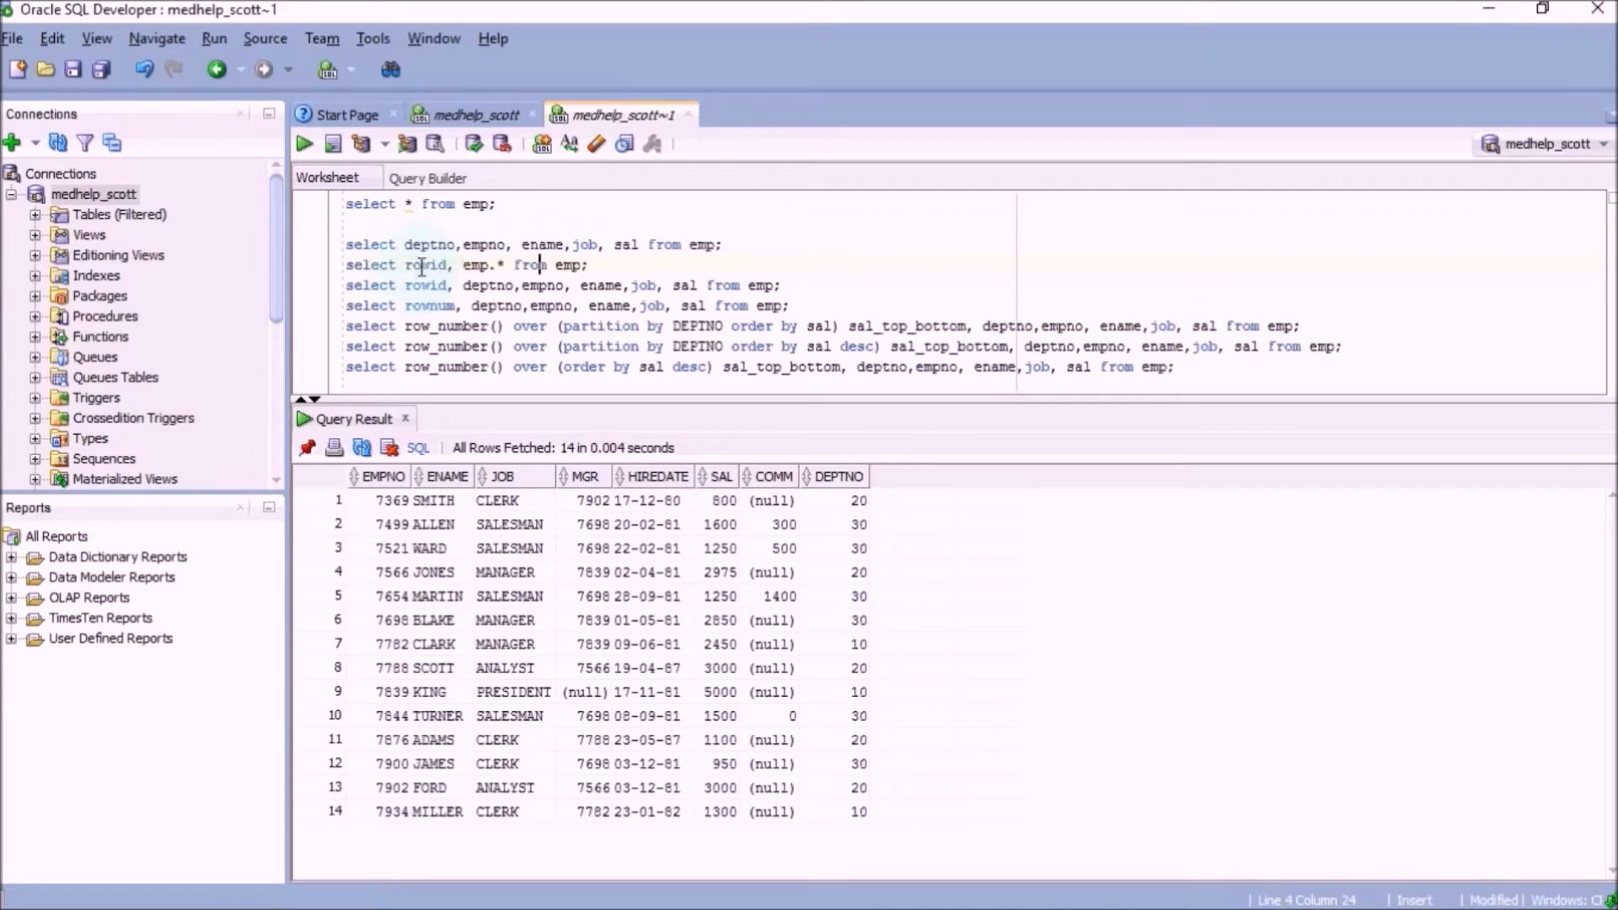
double_click(426, 264)
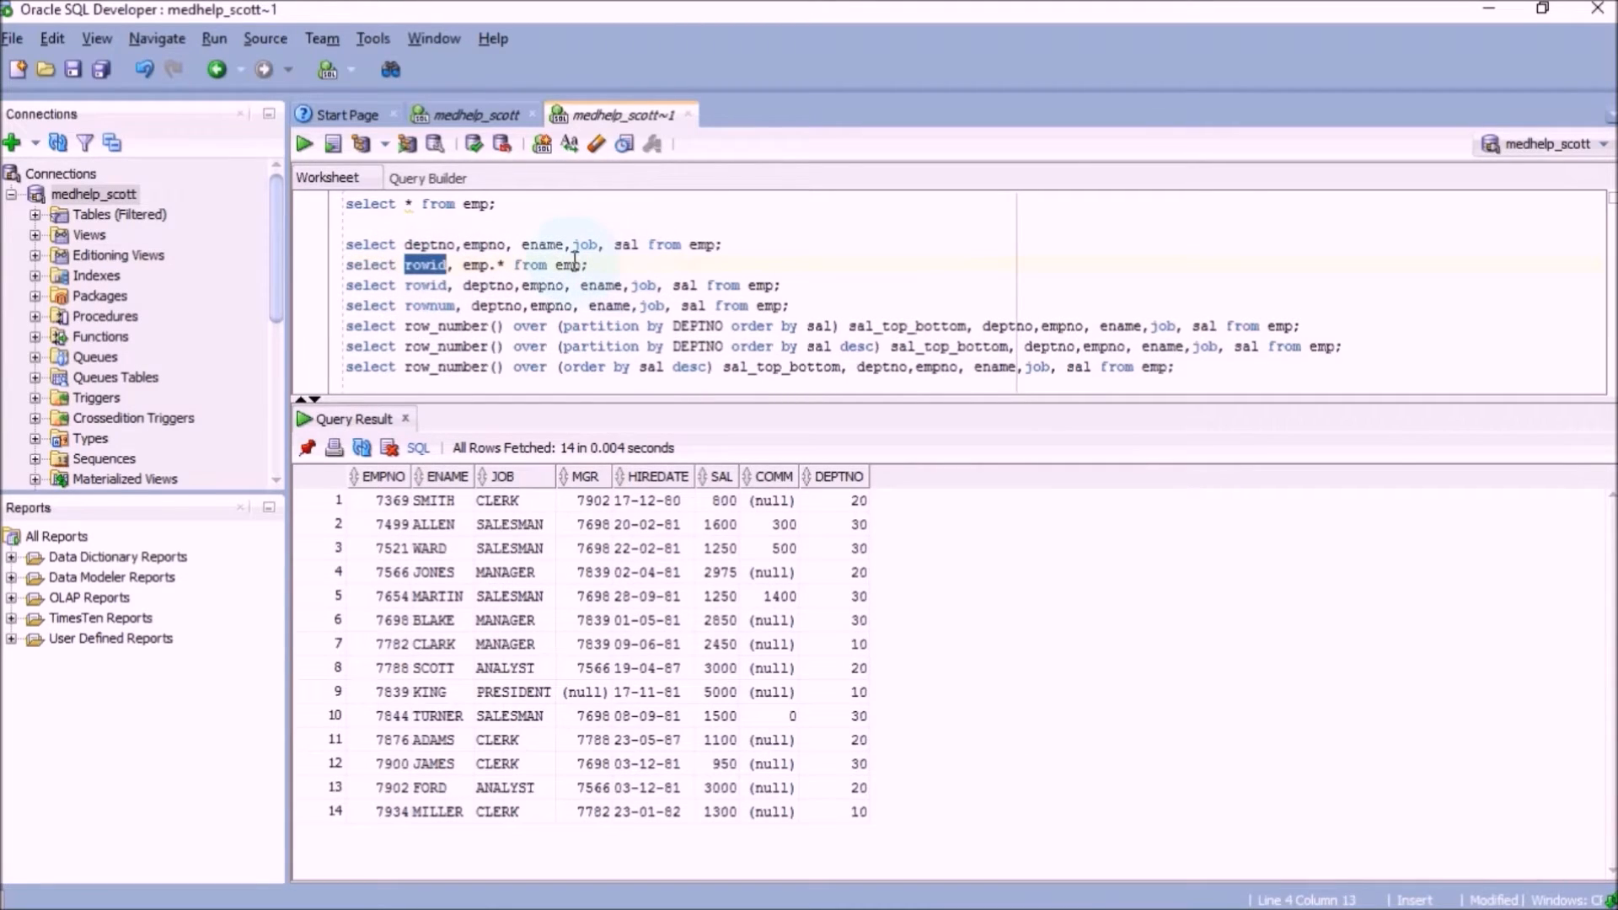
click(558, 266)
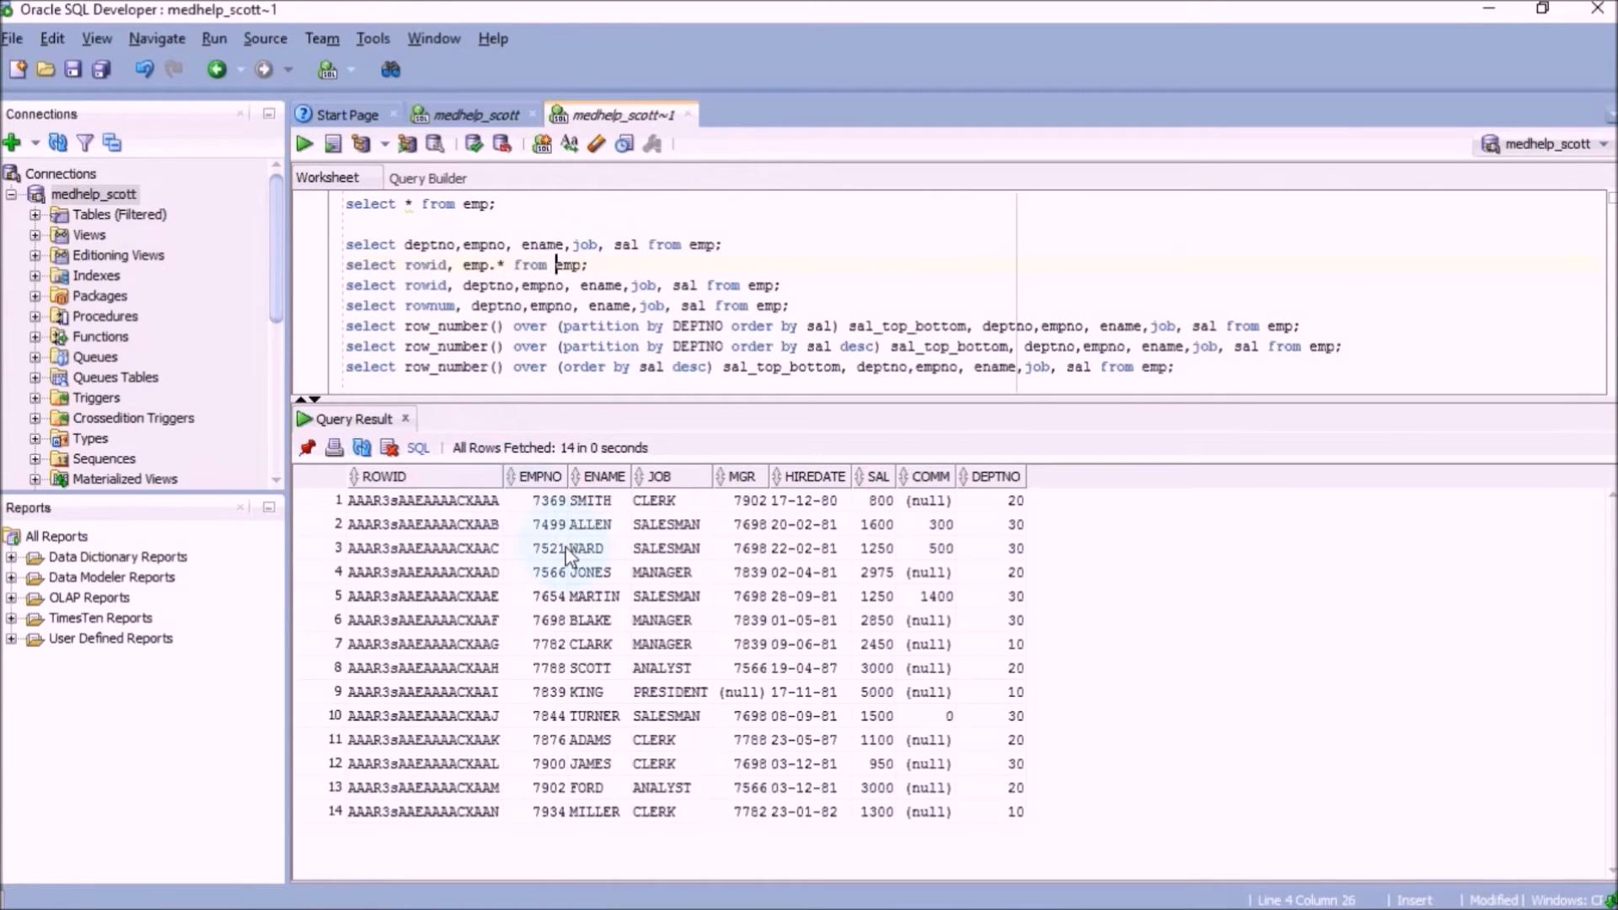
mouse_move(599, 746)
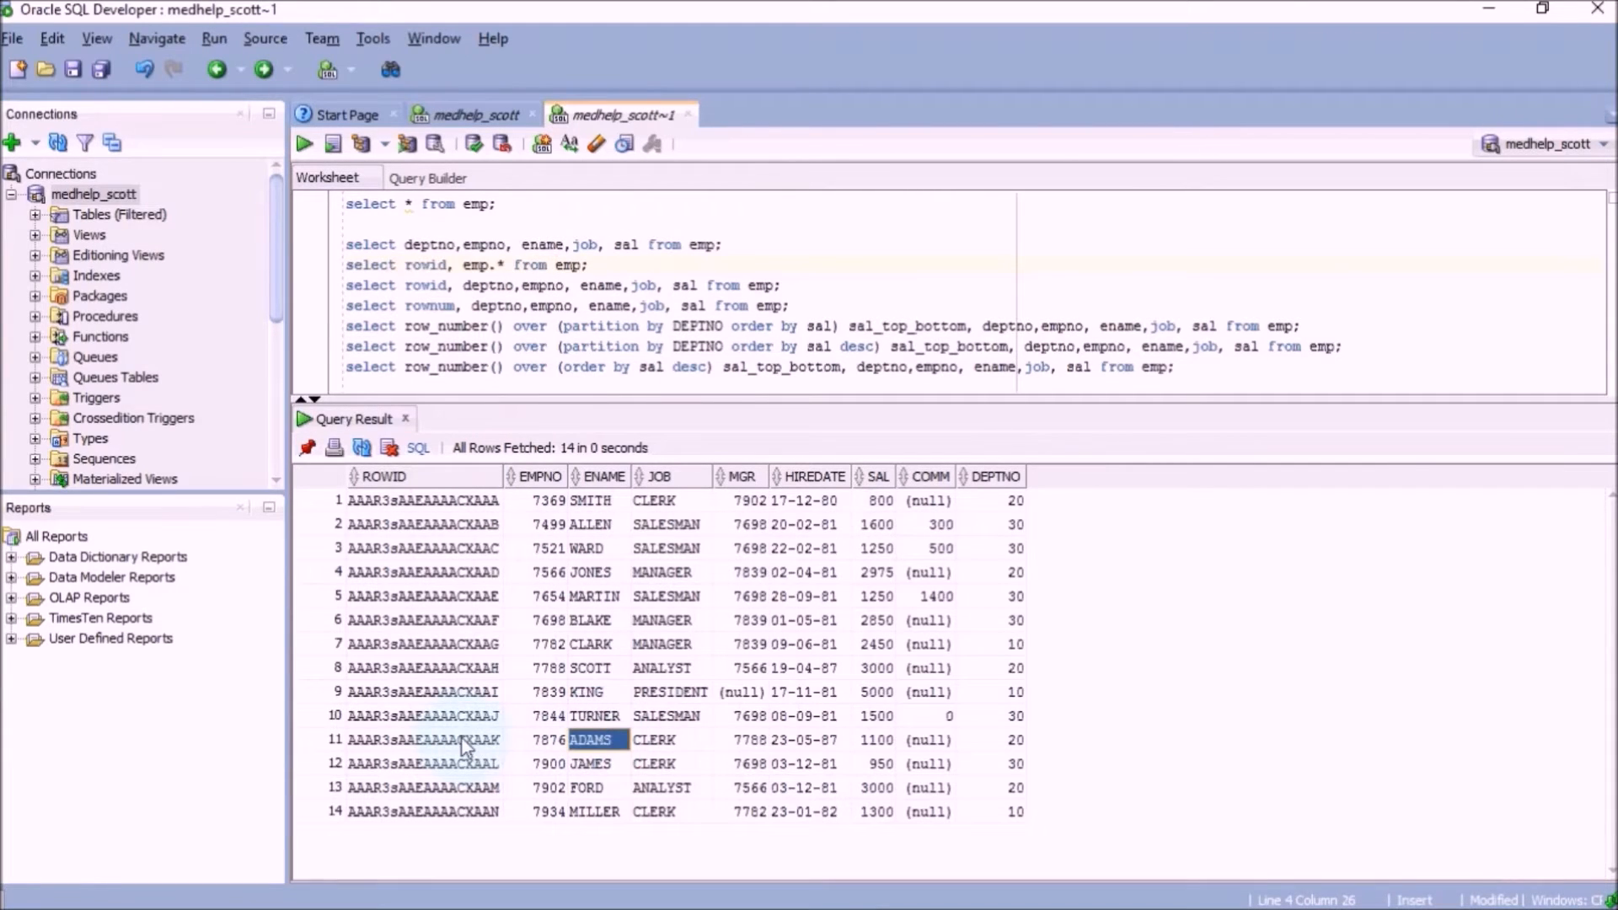
click(464, 740)
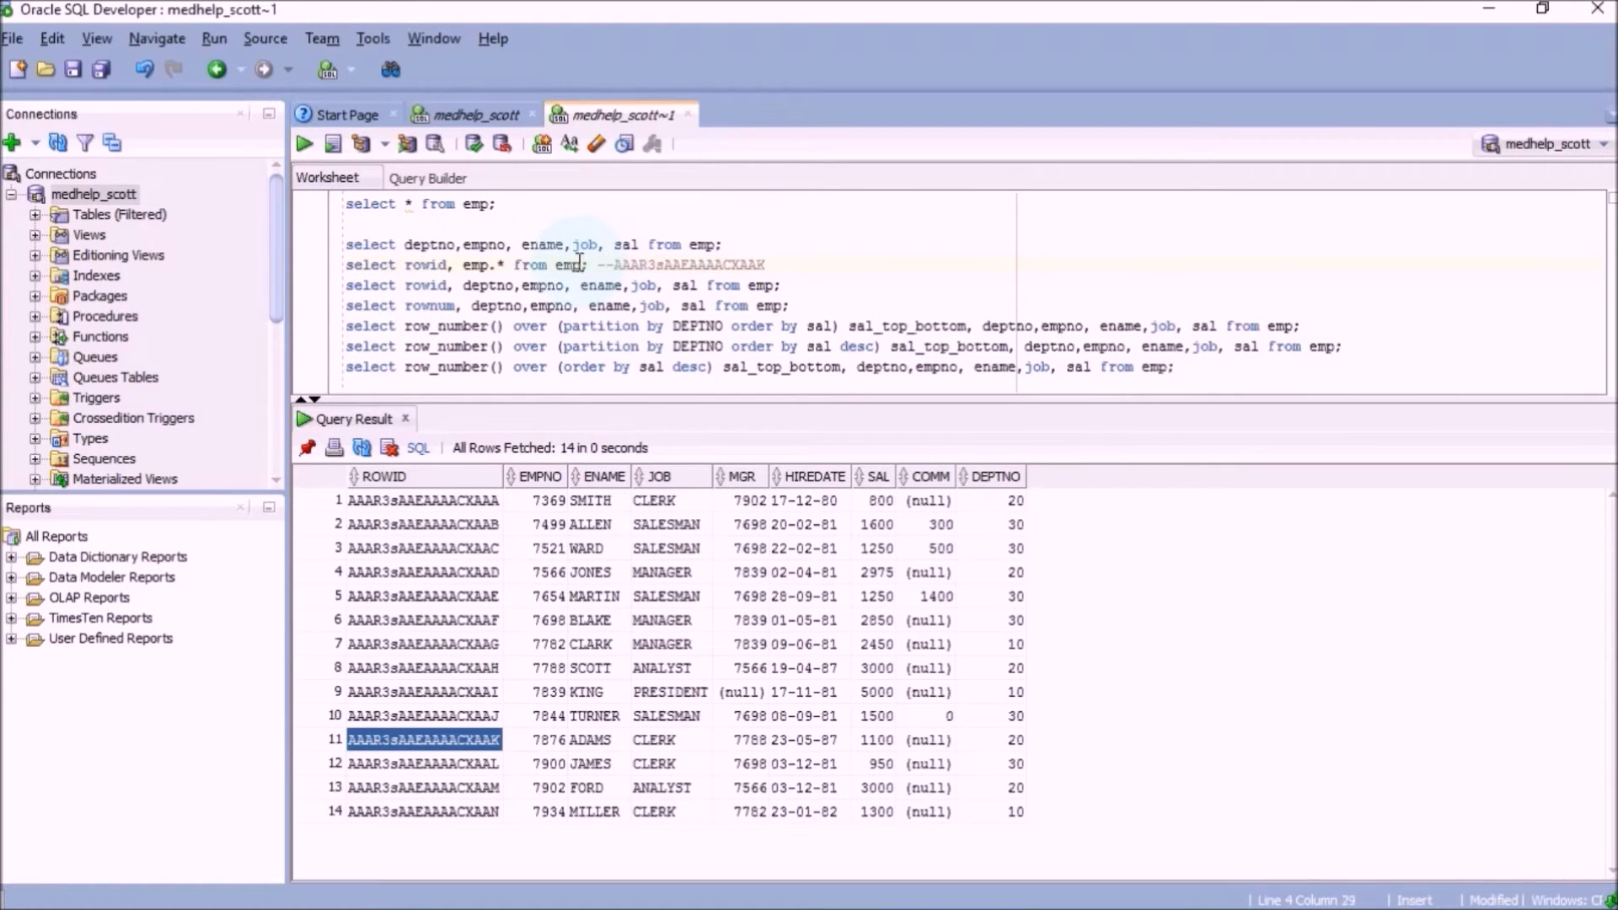
Note ROWID AAAR3sAAEAAAACXAAH in a comment and add 'order by ename desc' to the rowid query
text(order)
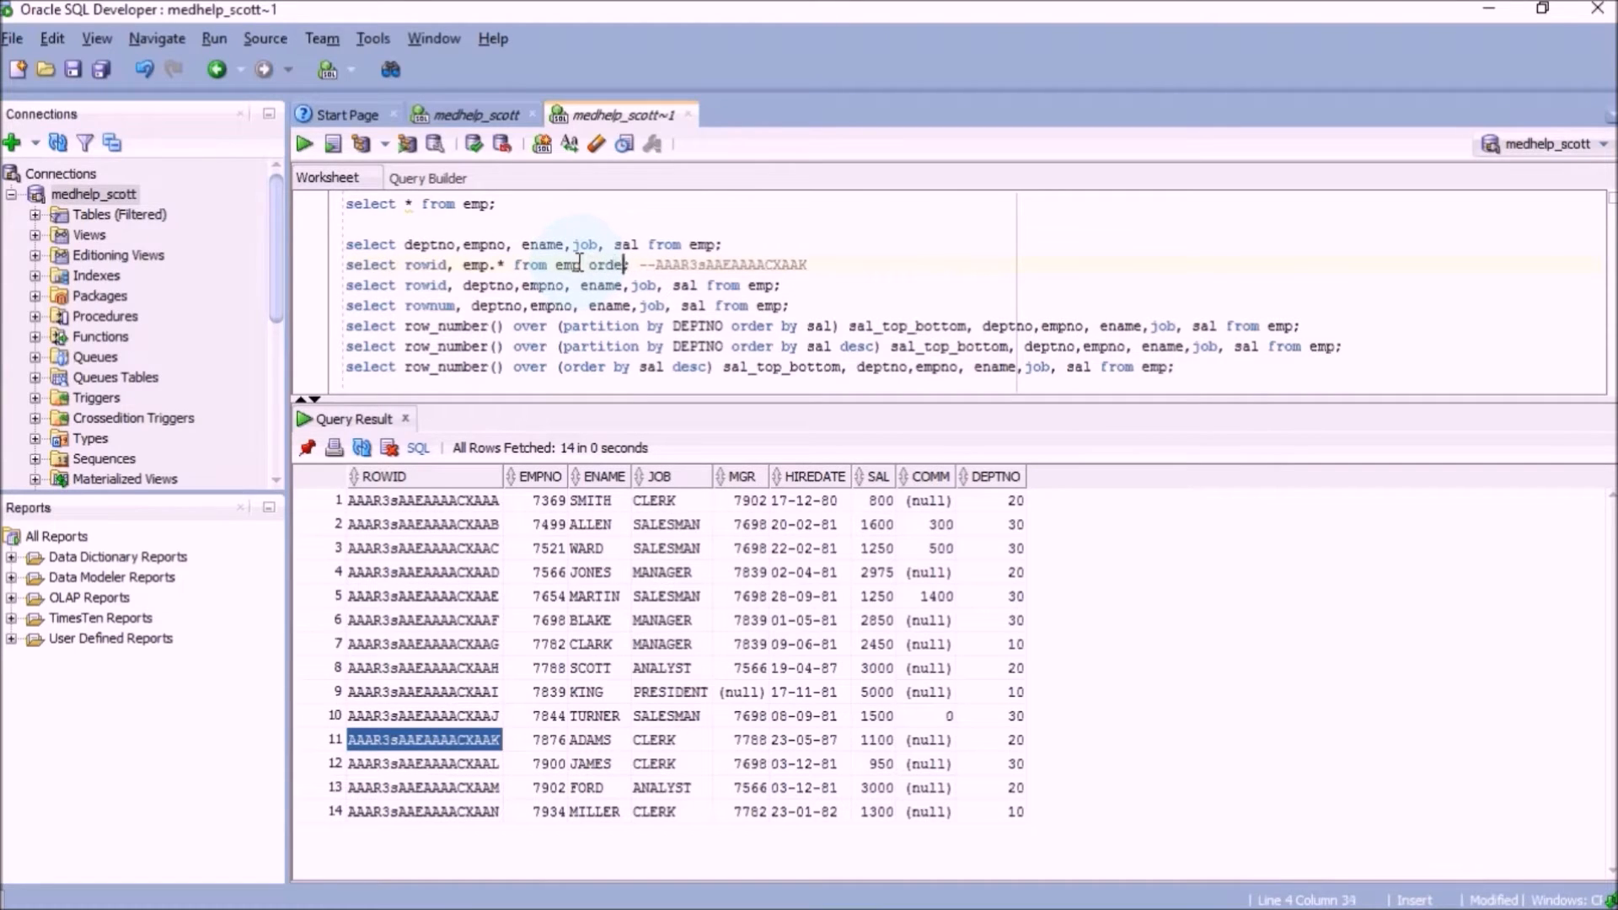
text(by ;)
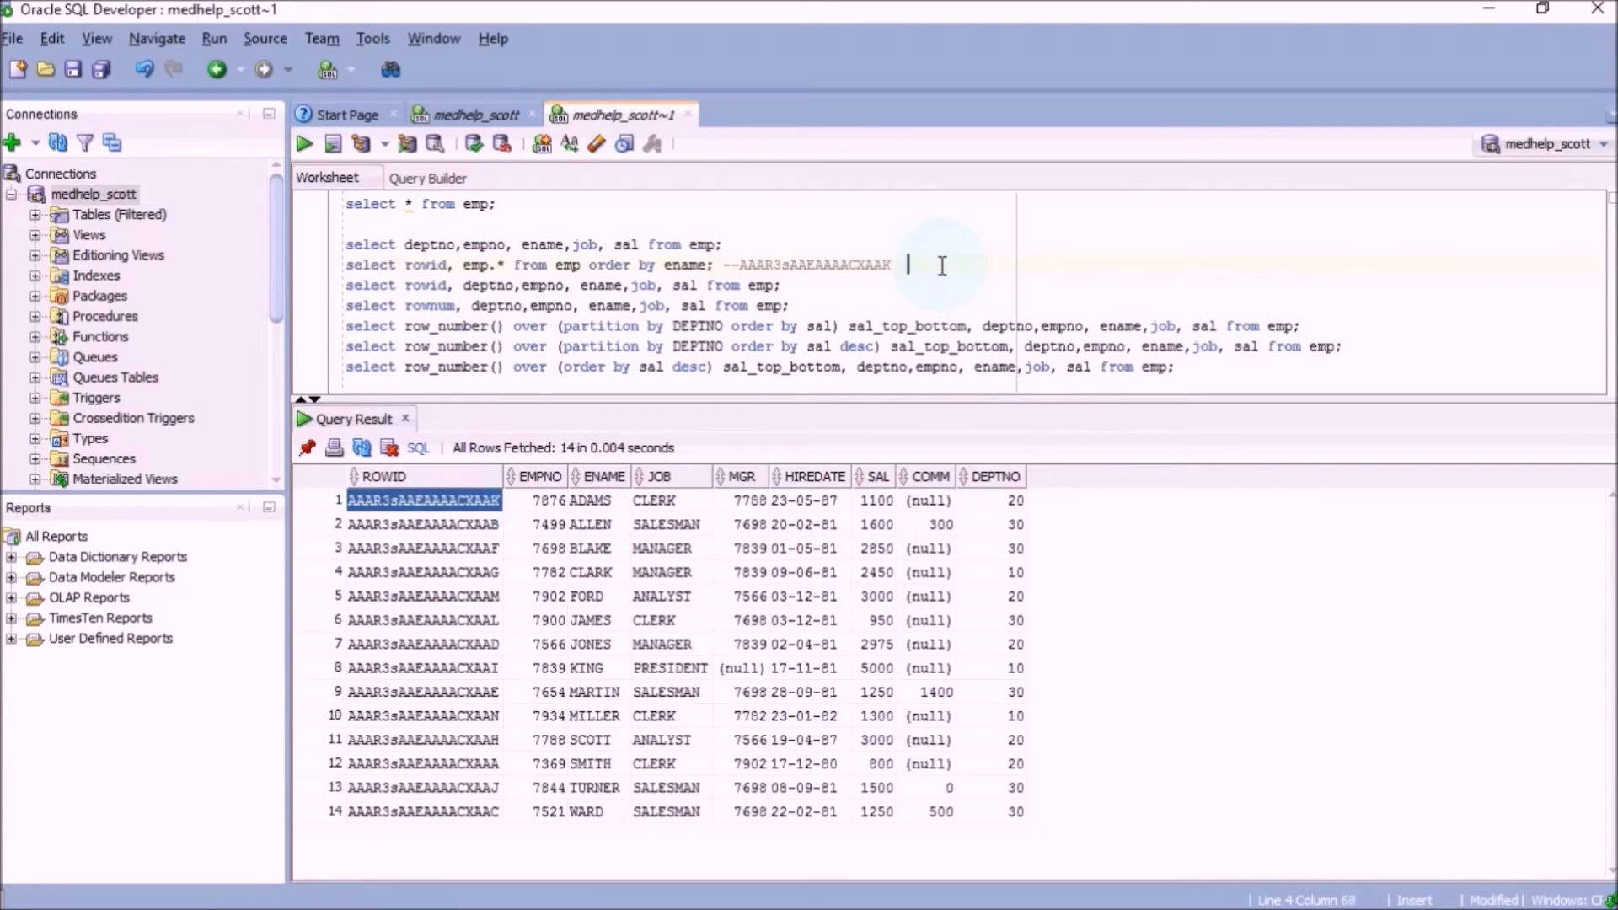
text(AAAR3sAAEAAAACXAAH)
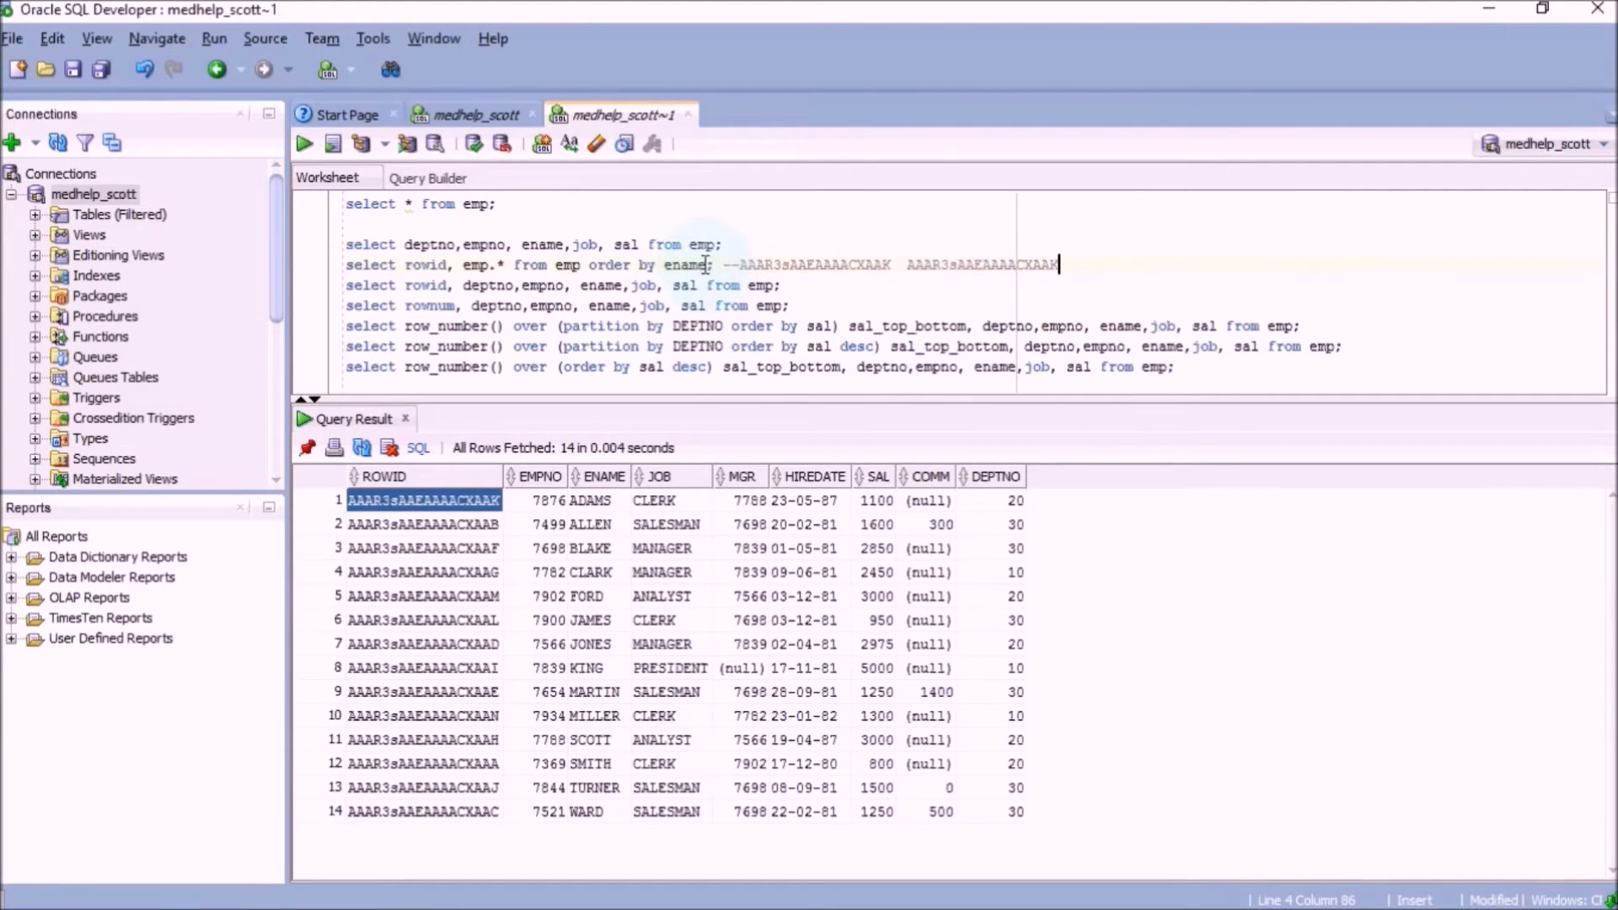
text(desc)
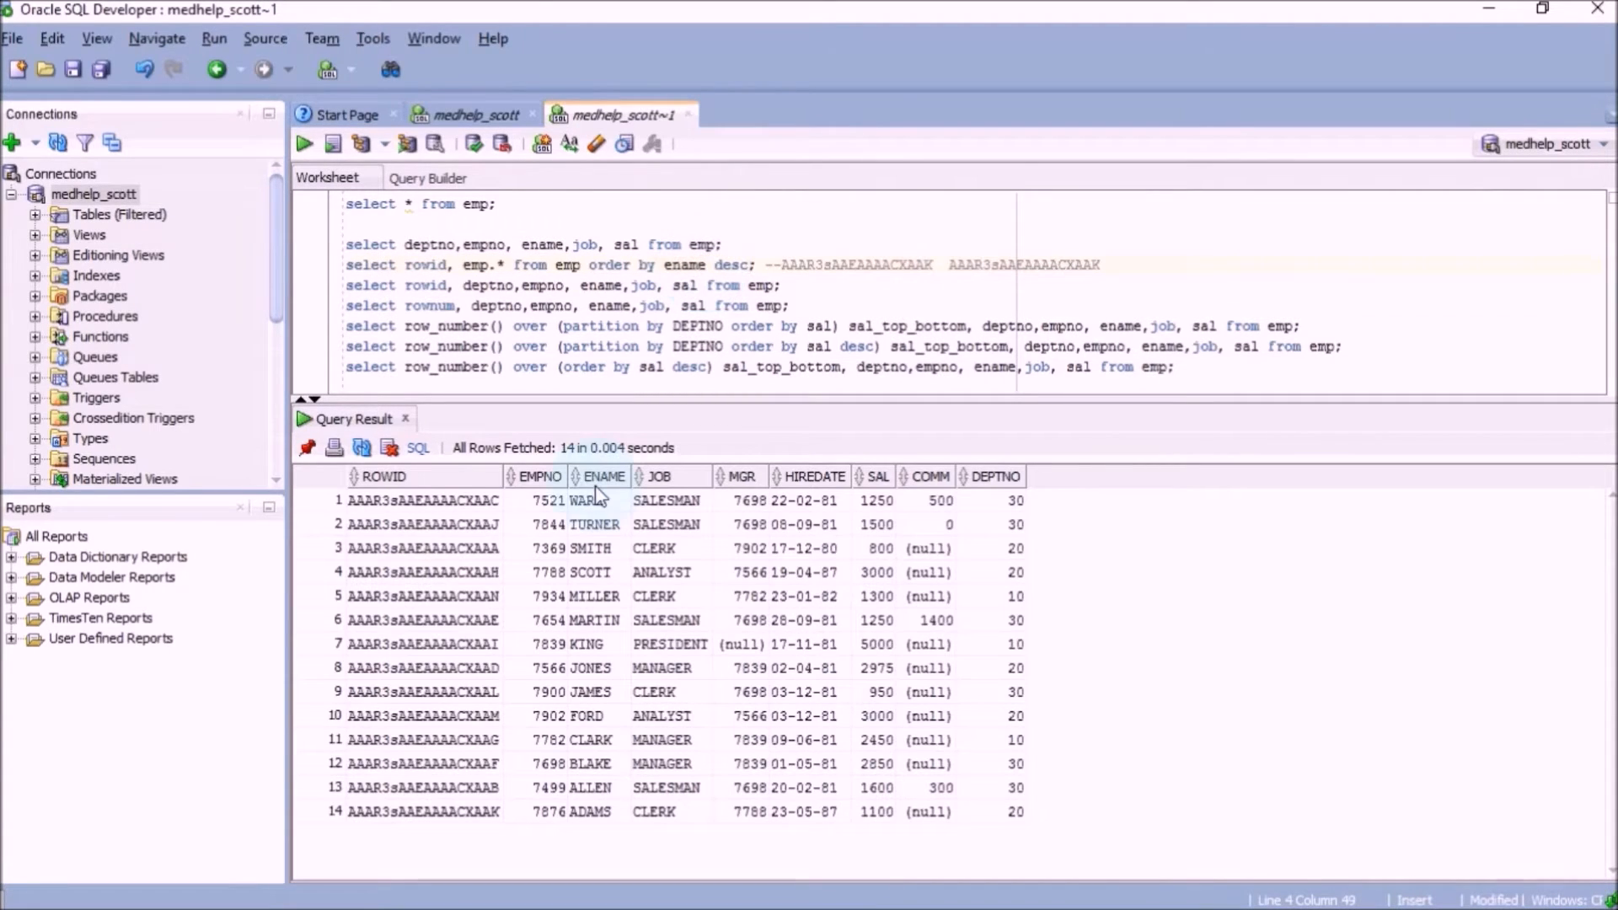
mouse_move(578, 816)
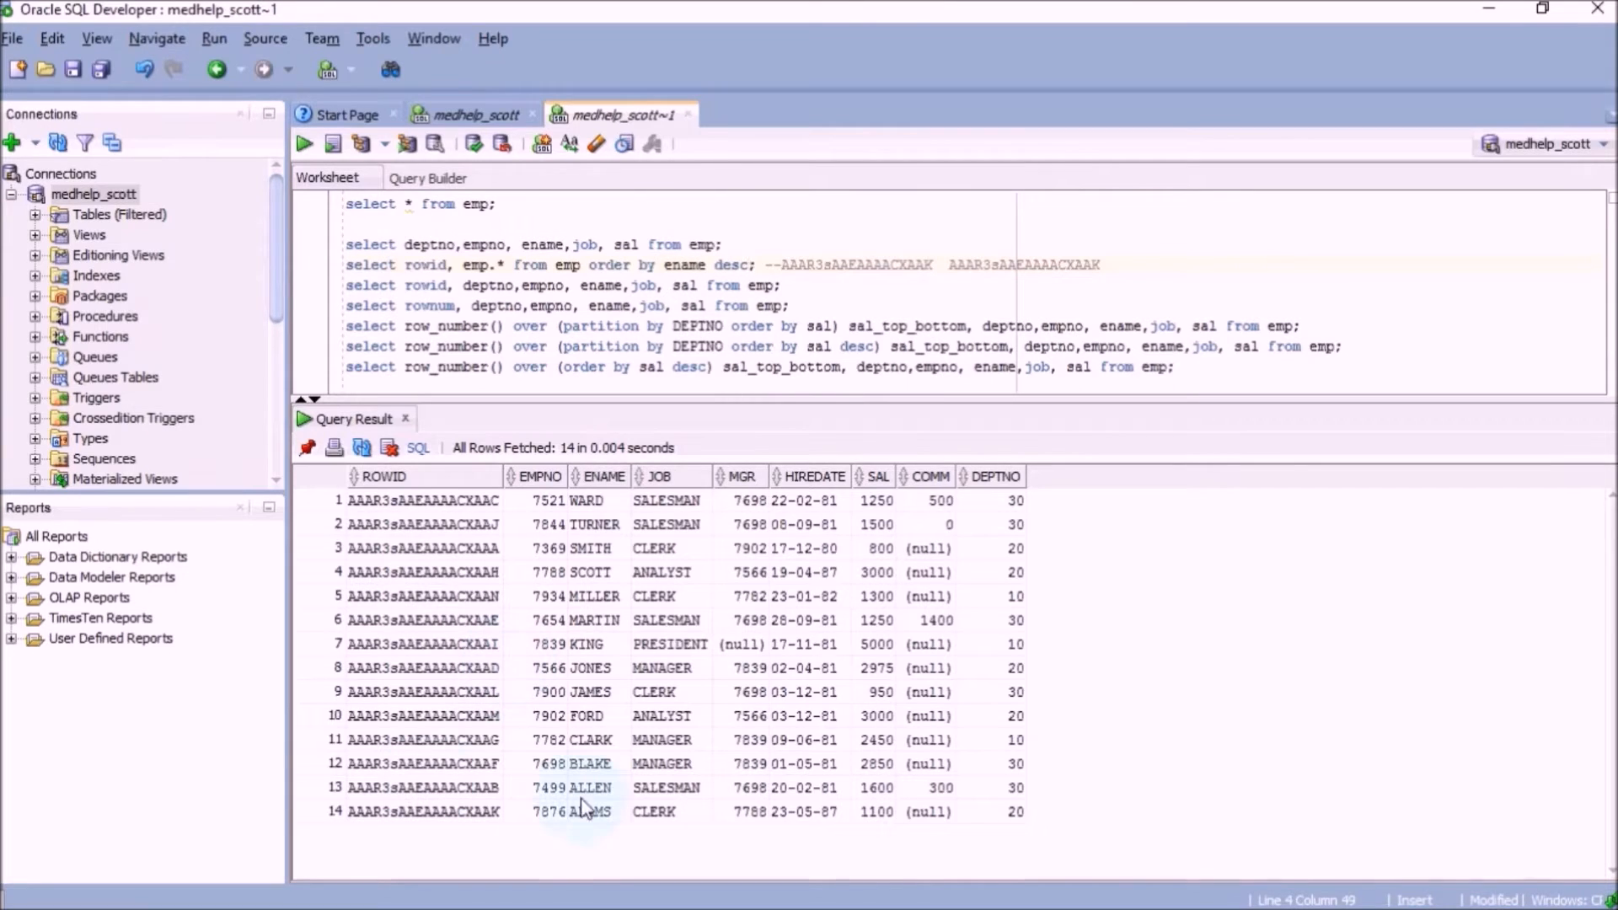
Run the sorted query and record the ADAMS ROWID AAAR3sAAEAAAACXAAK from the result
double_click(594, 811)
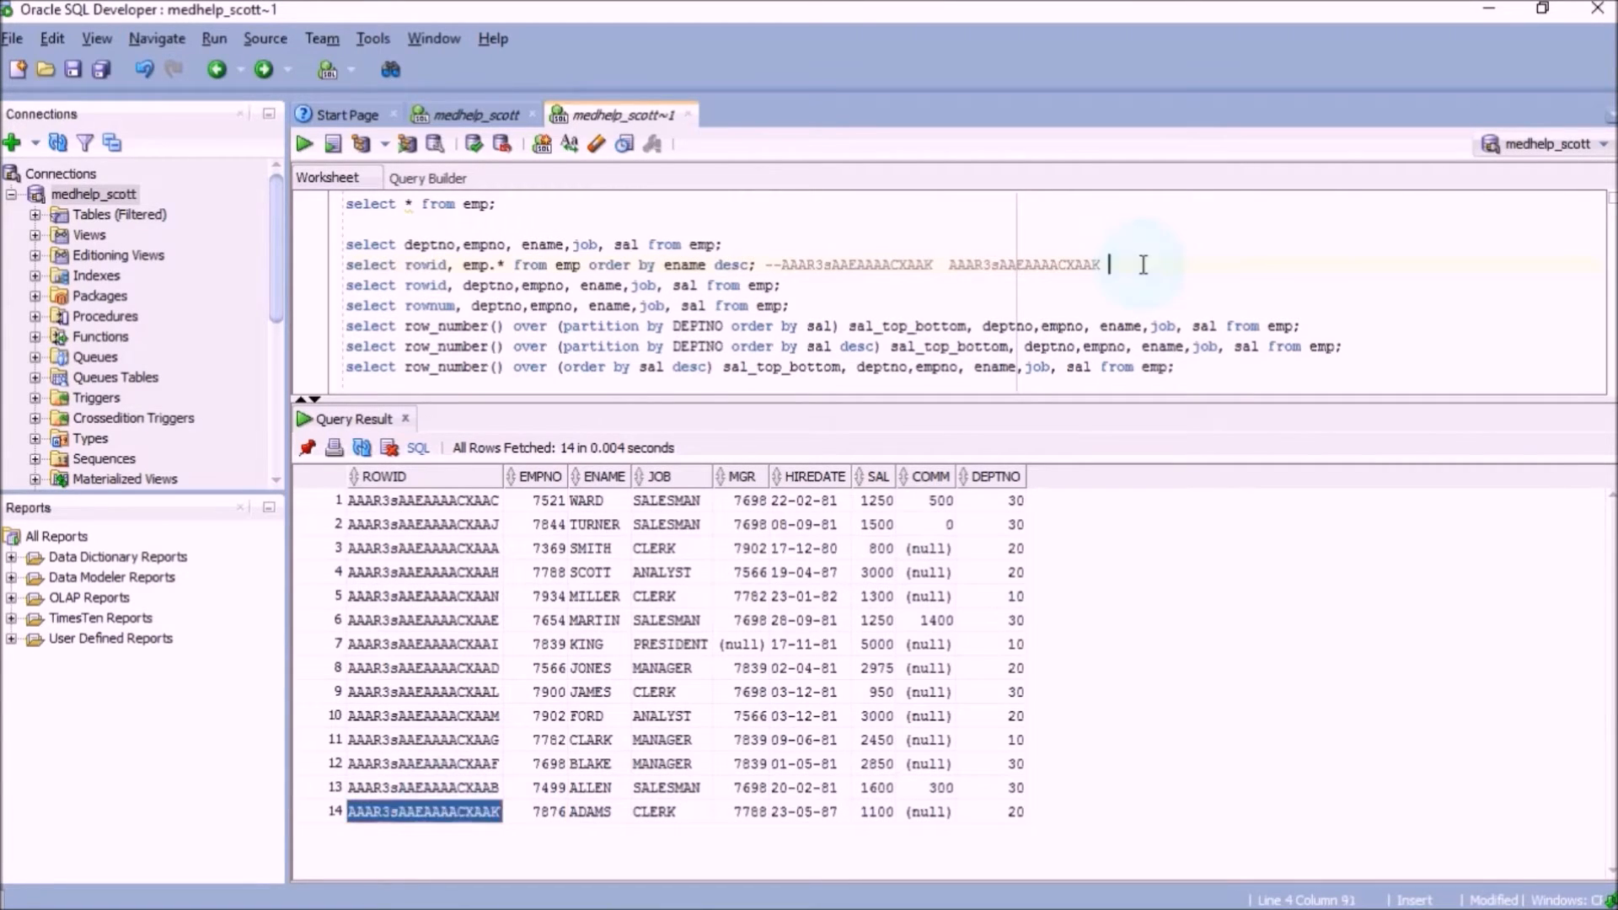
text(AAAR3sAAEAAAACXAAK)
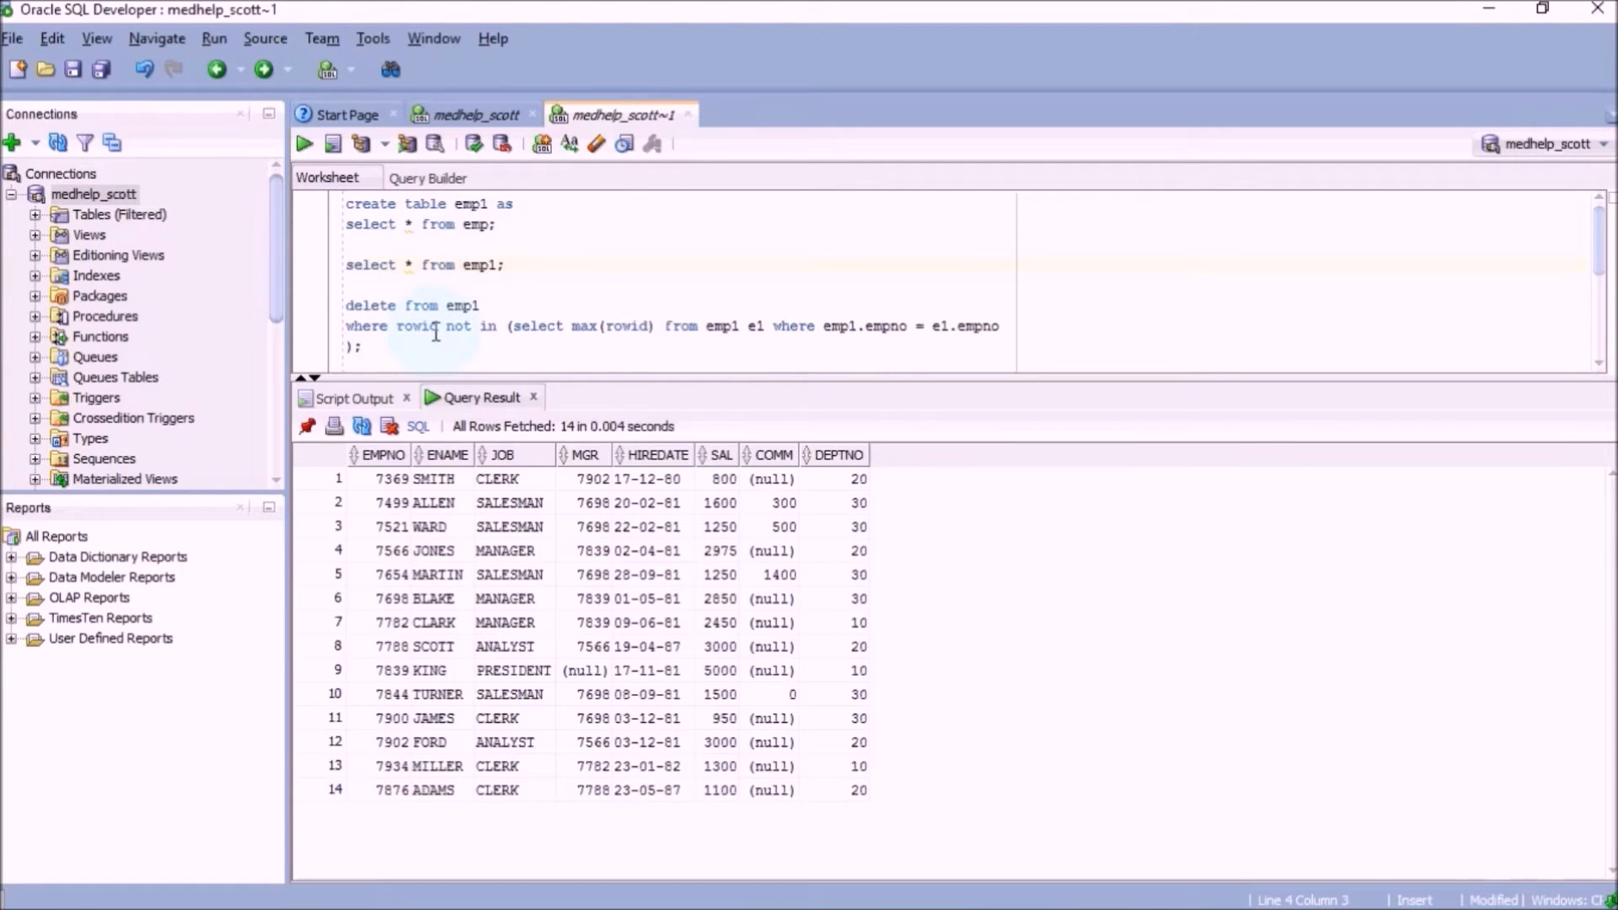
Insert a duplicate ADAMS row into emp1 and confirm emp1 now lists 15 rows, ADAMS twice
double_click(431, 789)
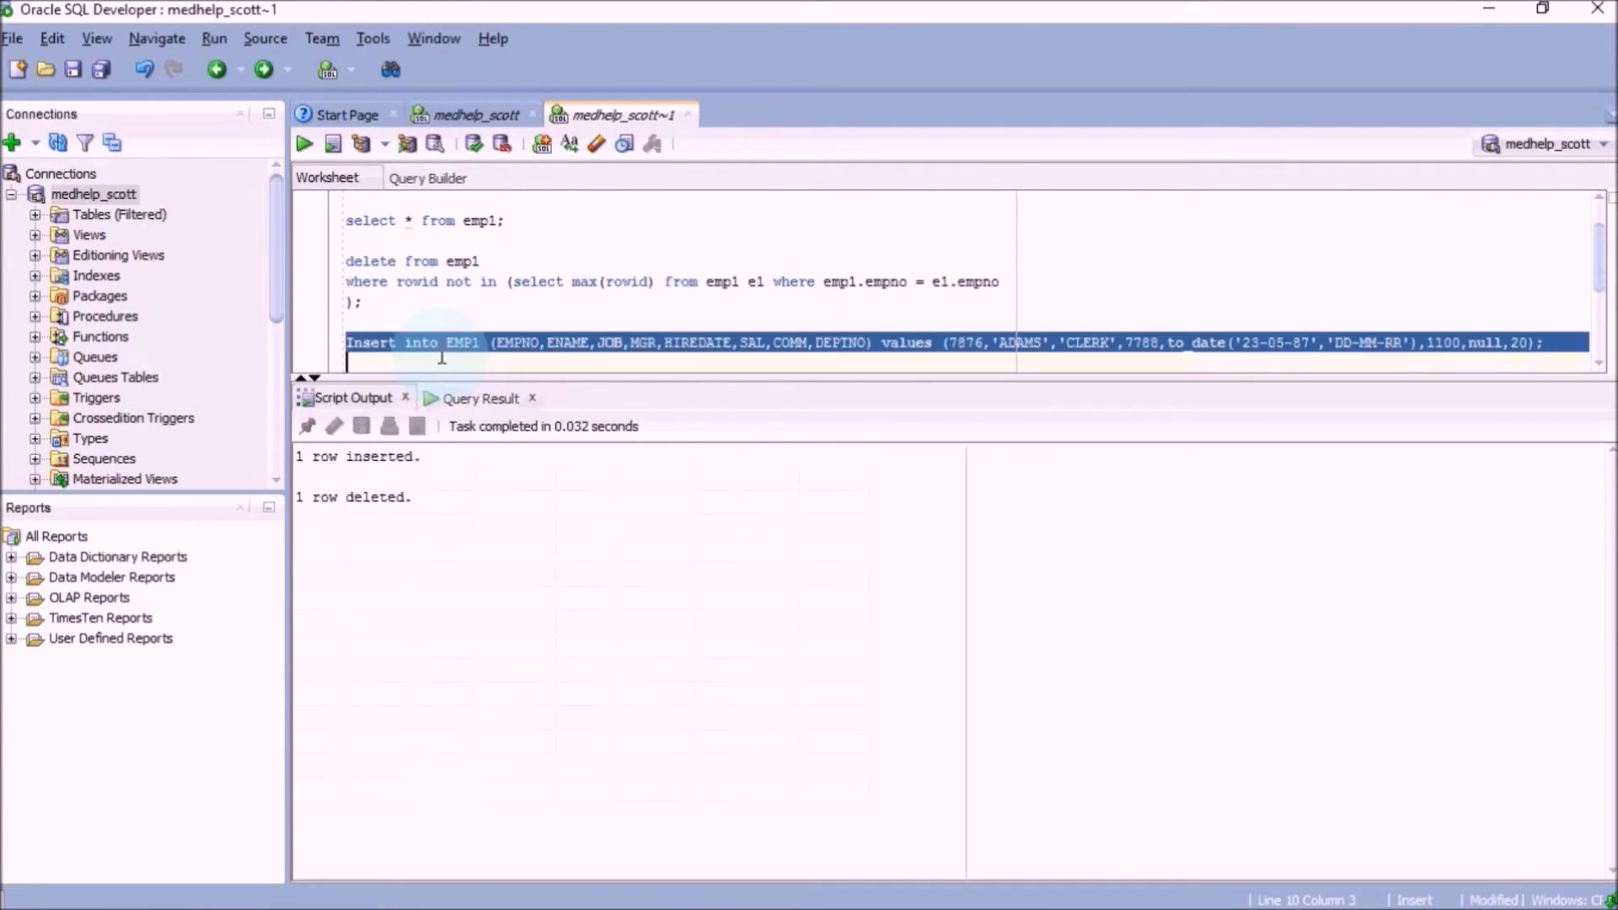
click(302, 142)
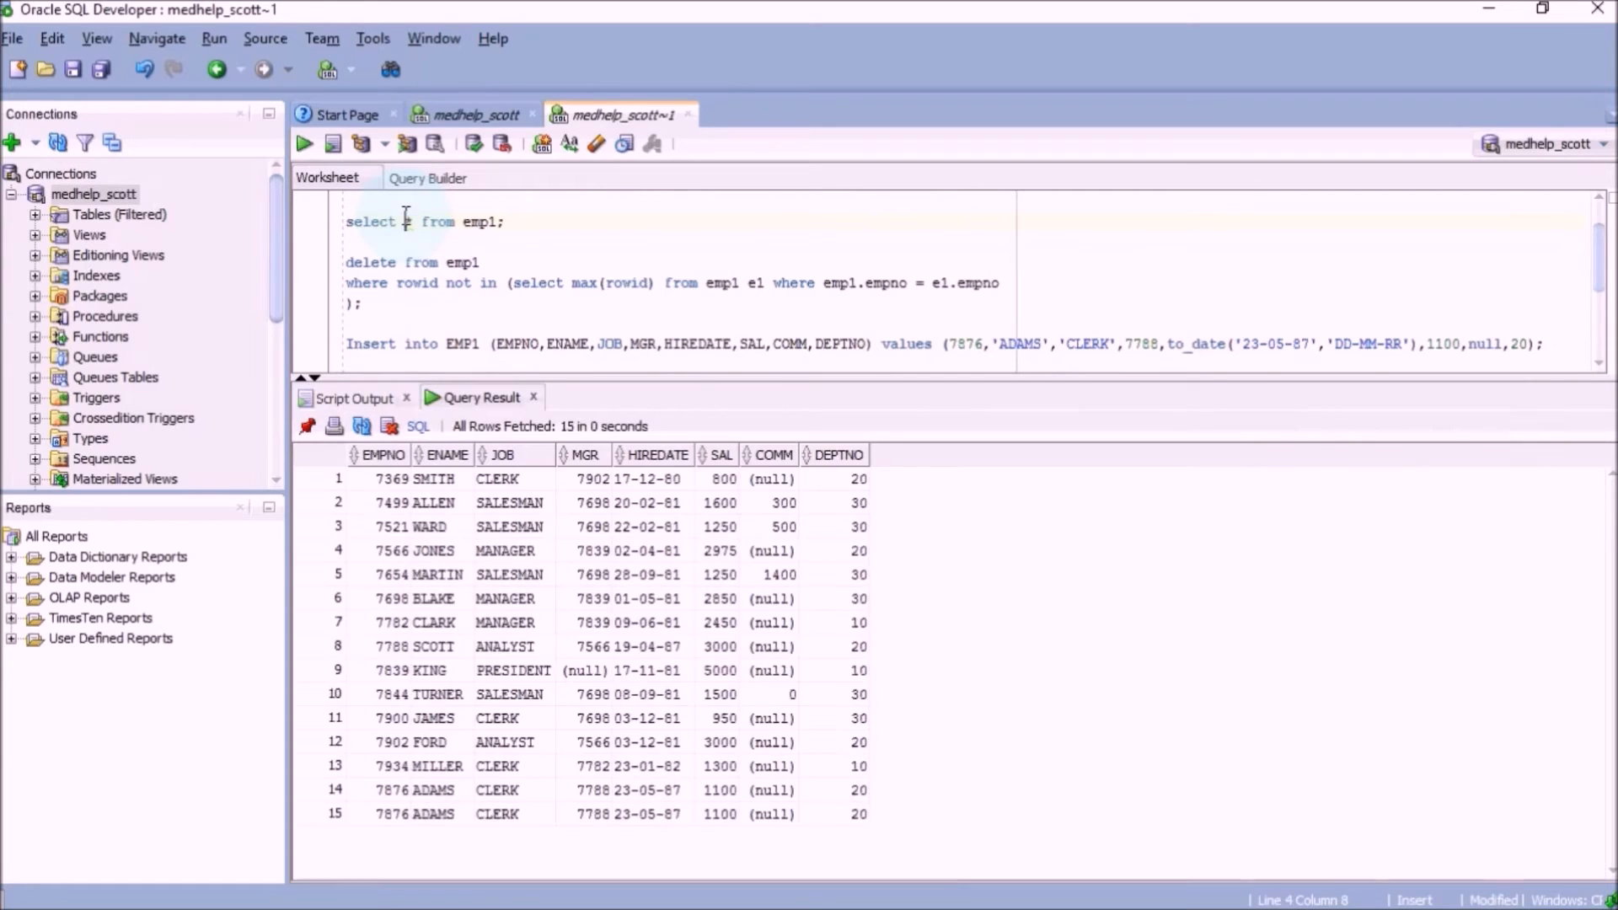
mouse_move(418, 802)
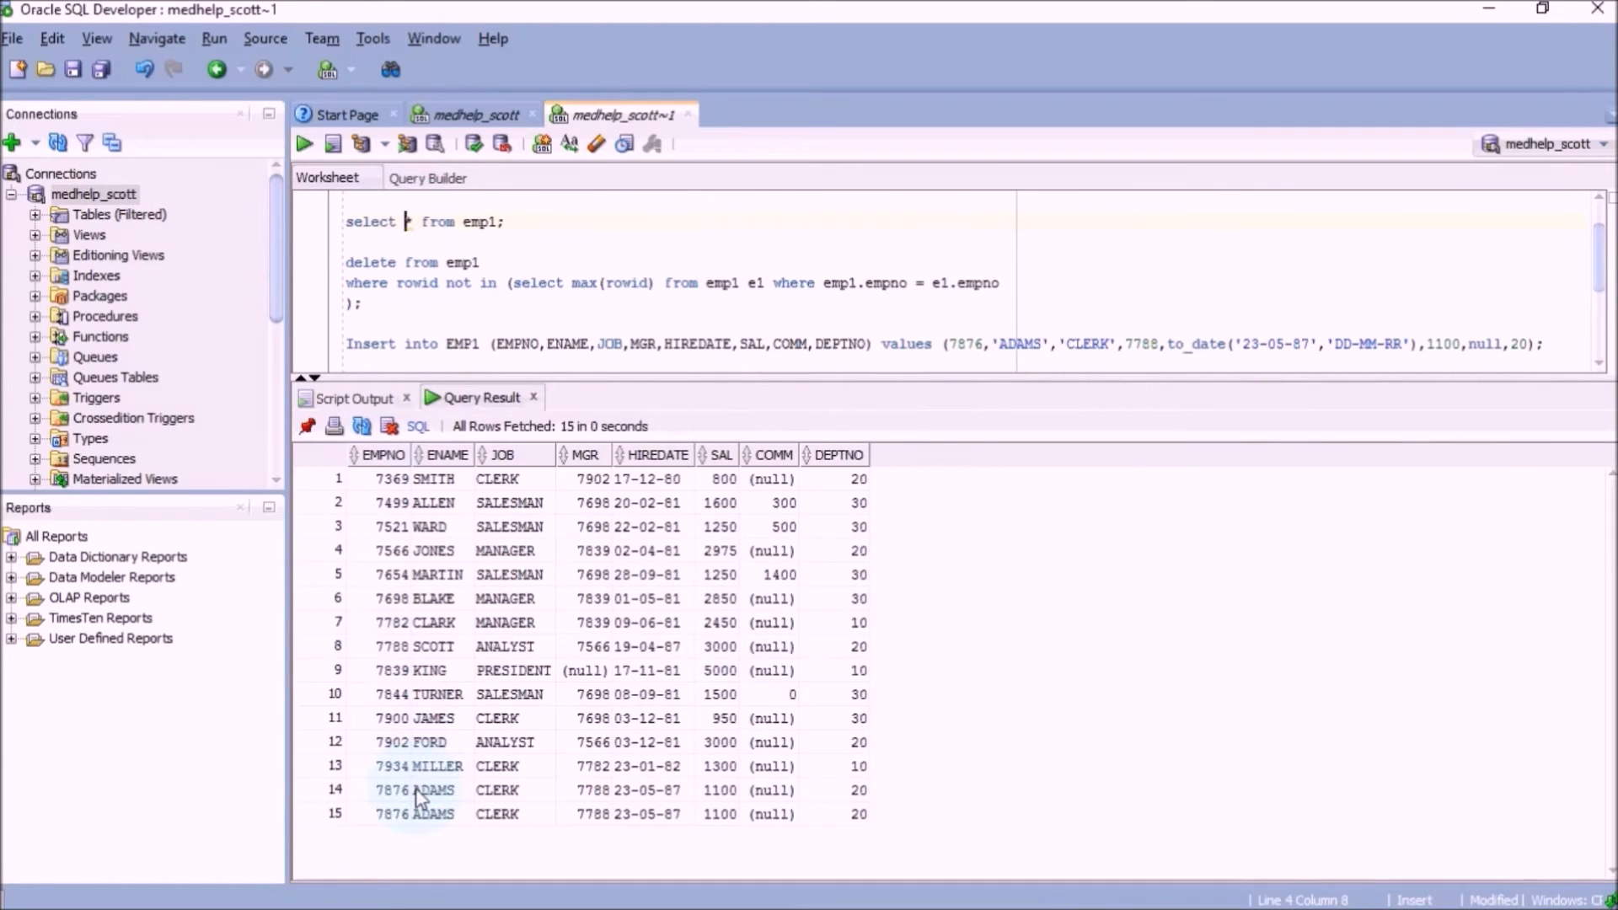
double_click(430, 814)
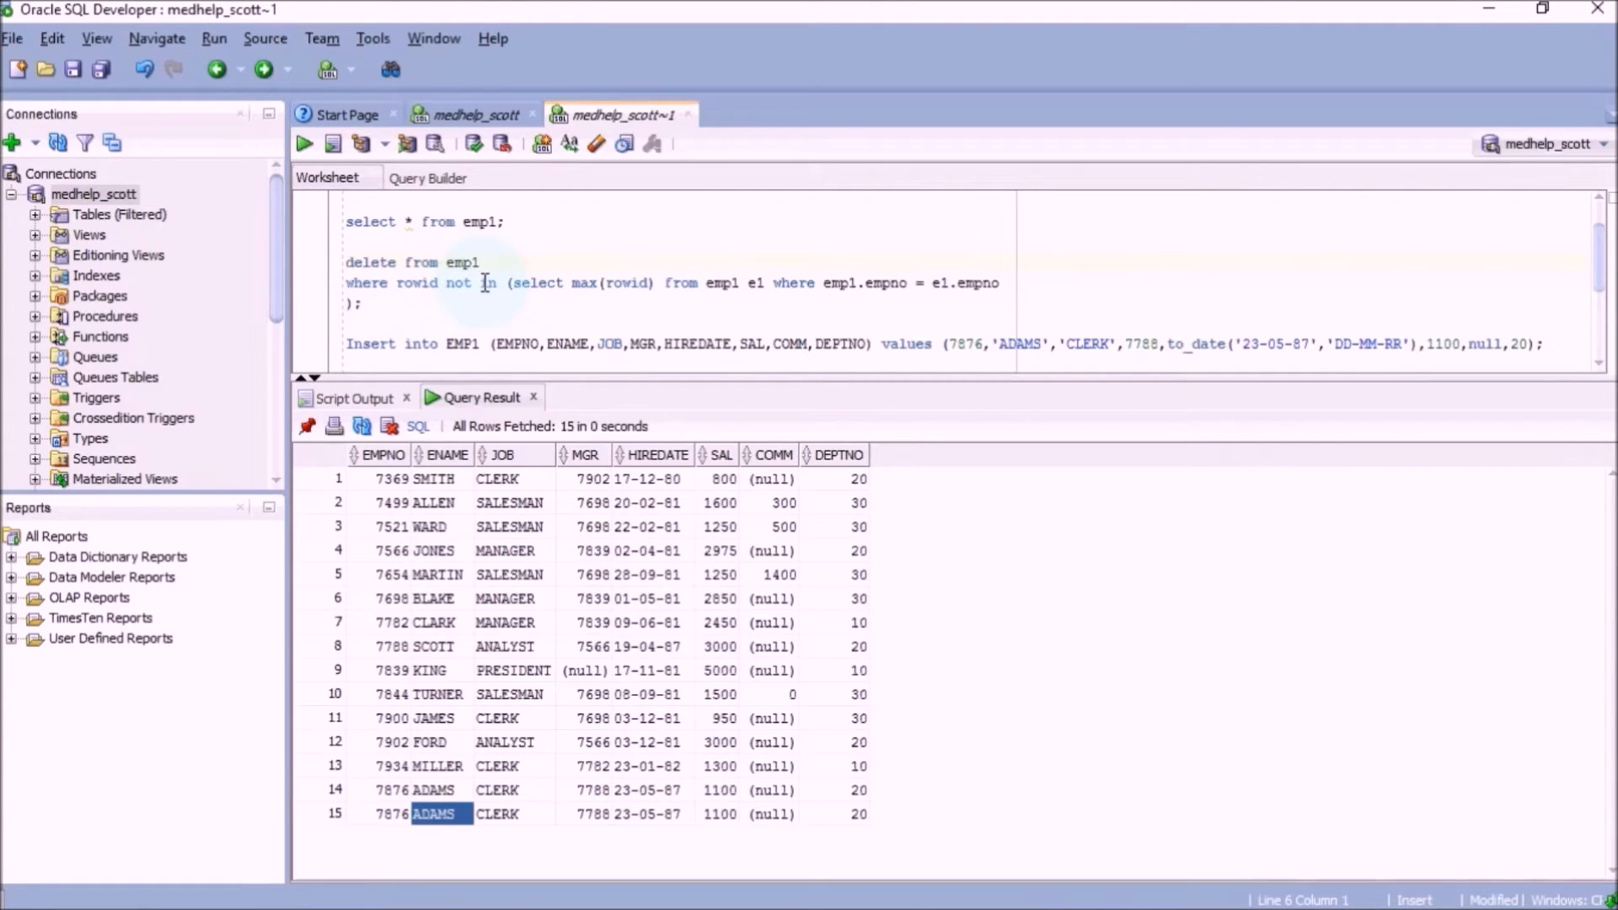
mouse_move(722, 295)
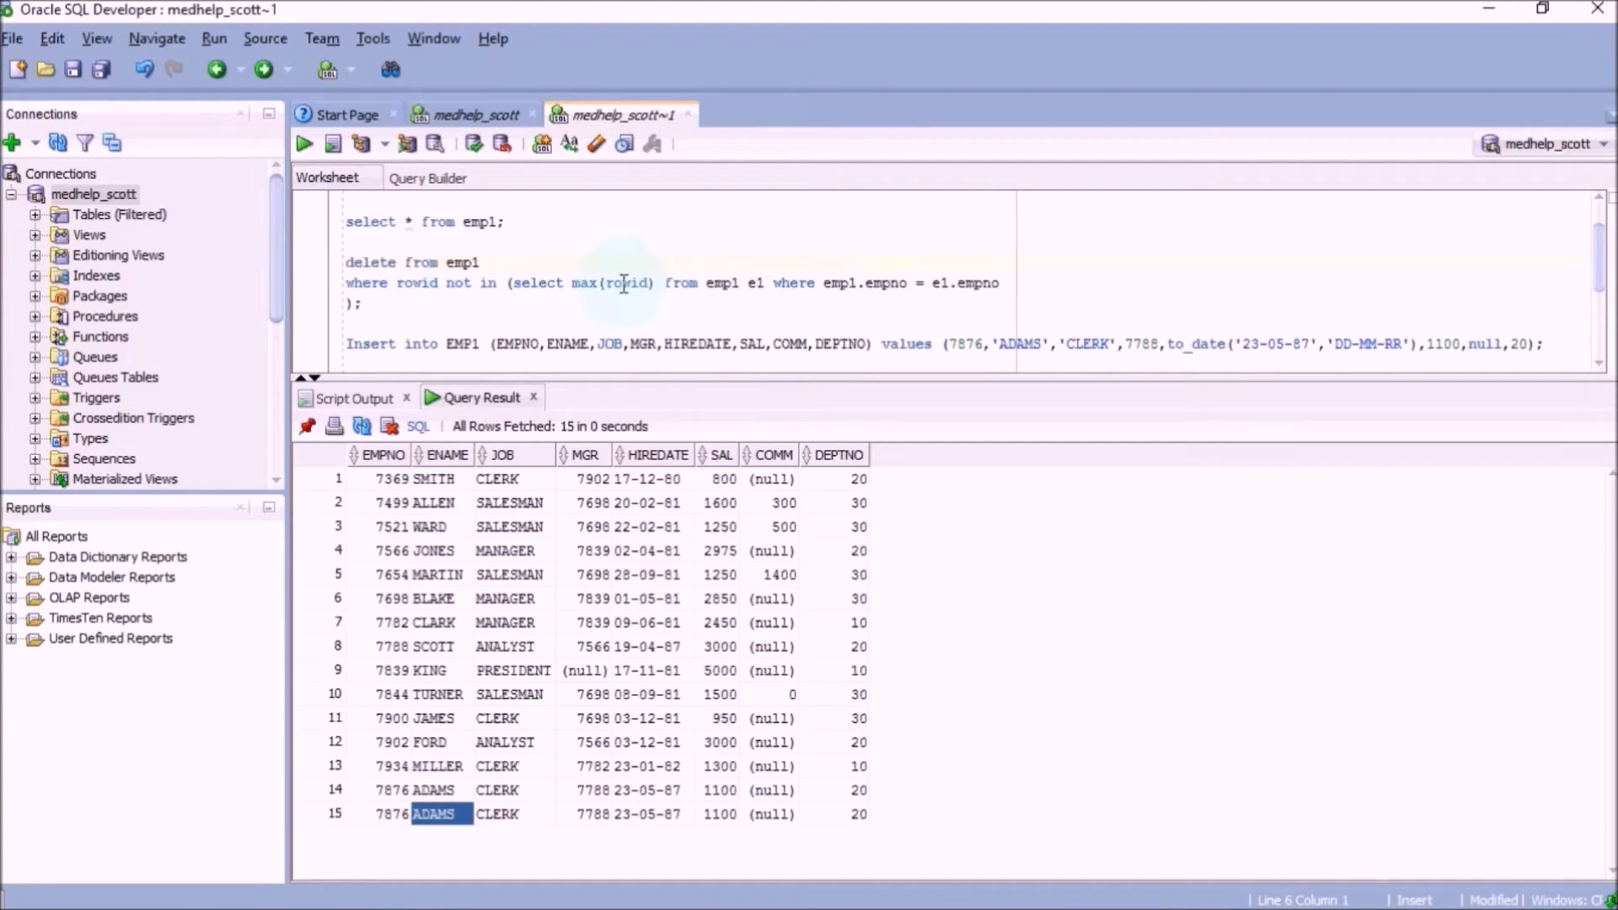
mouse_move(983, 290)
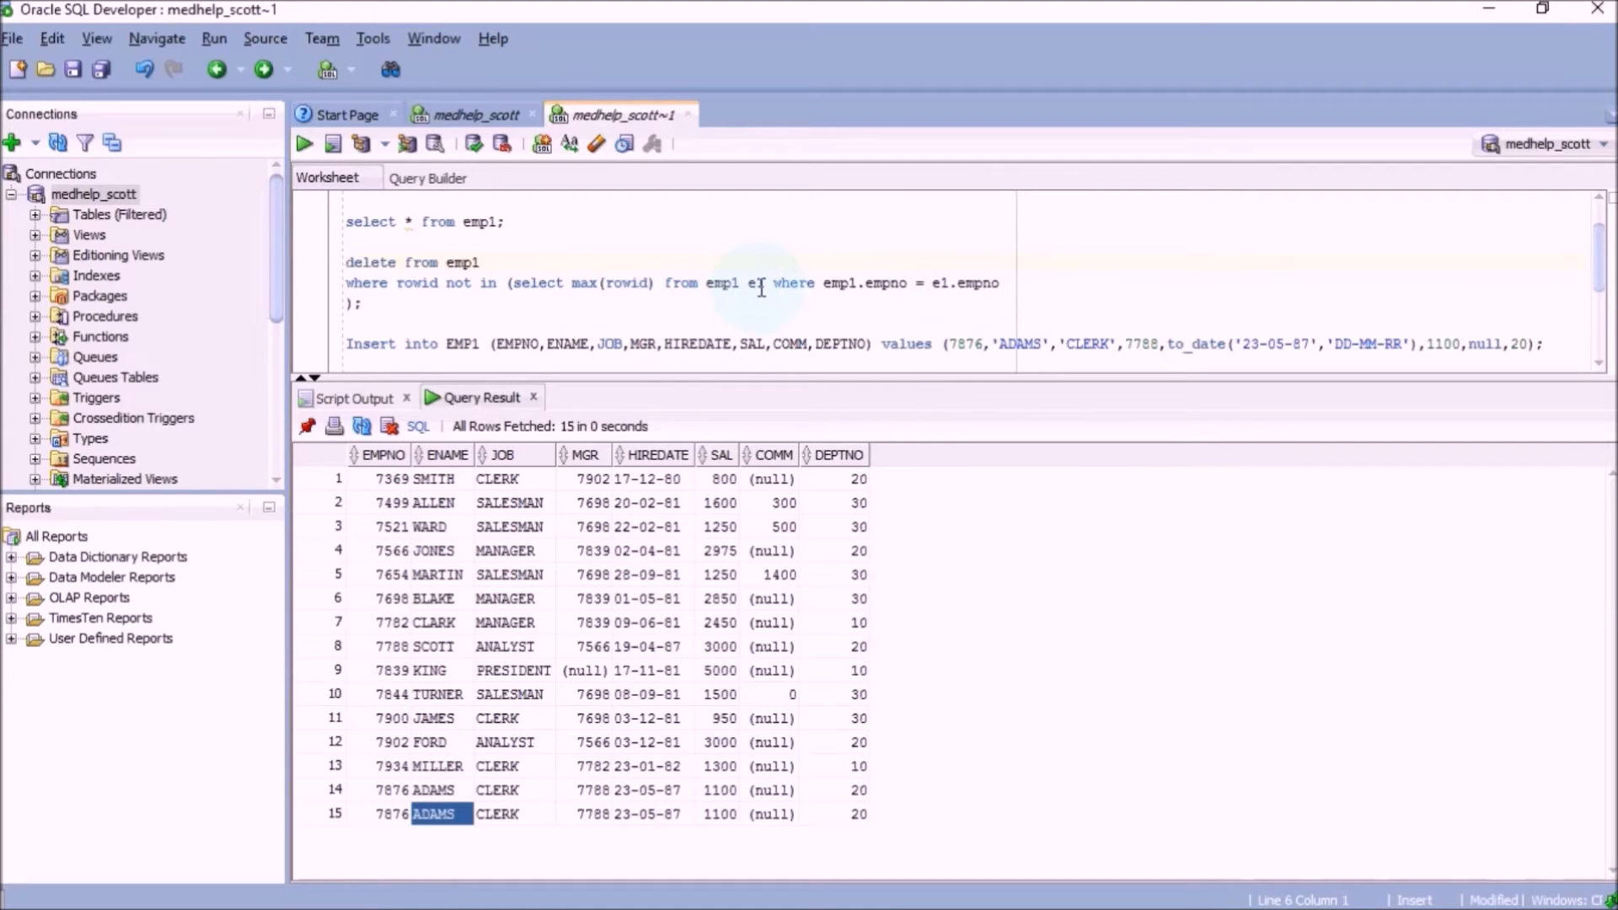
mouse_move(980, 278)
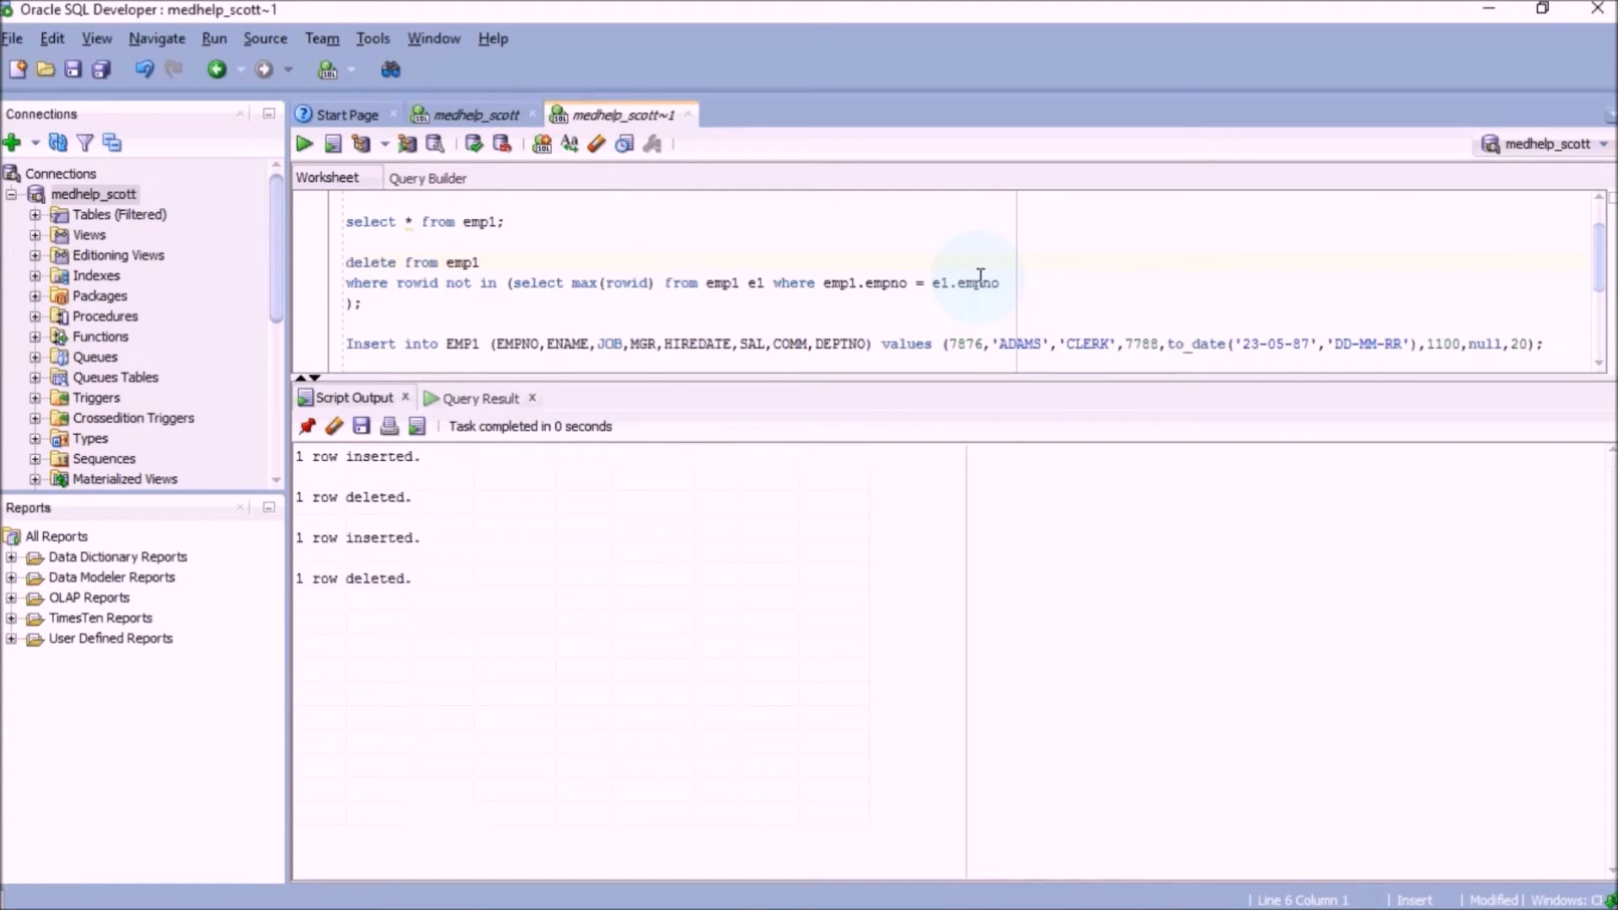
mouse_move(465, 223)
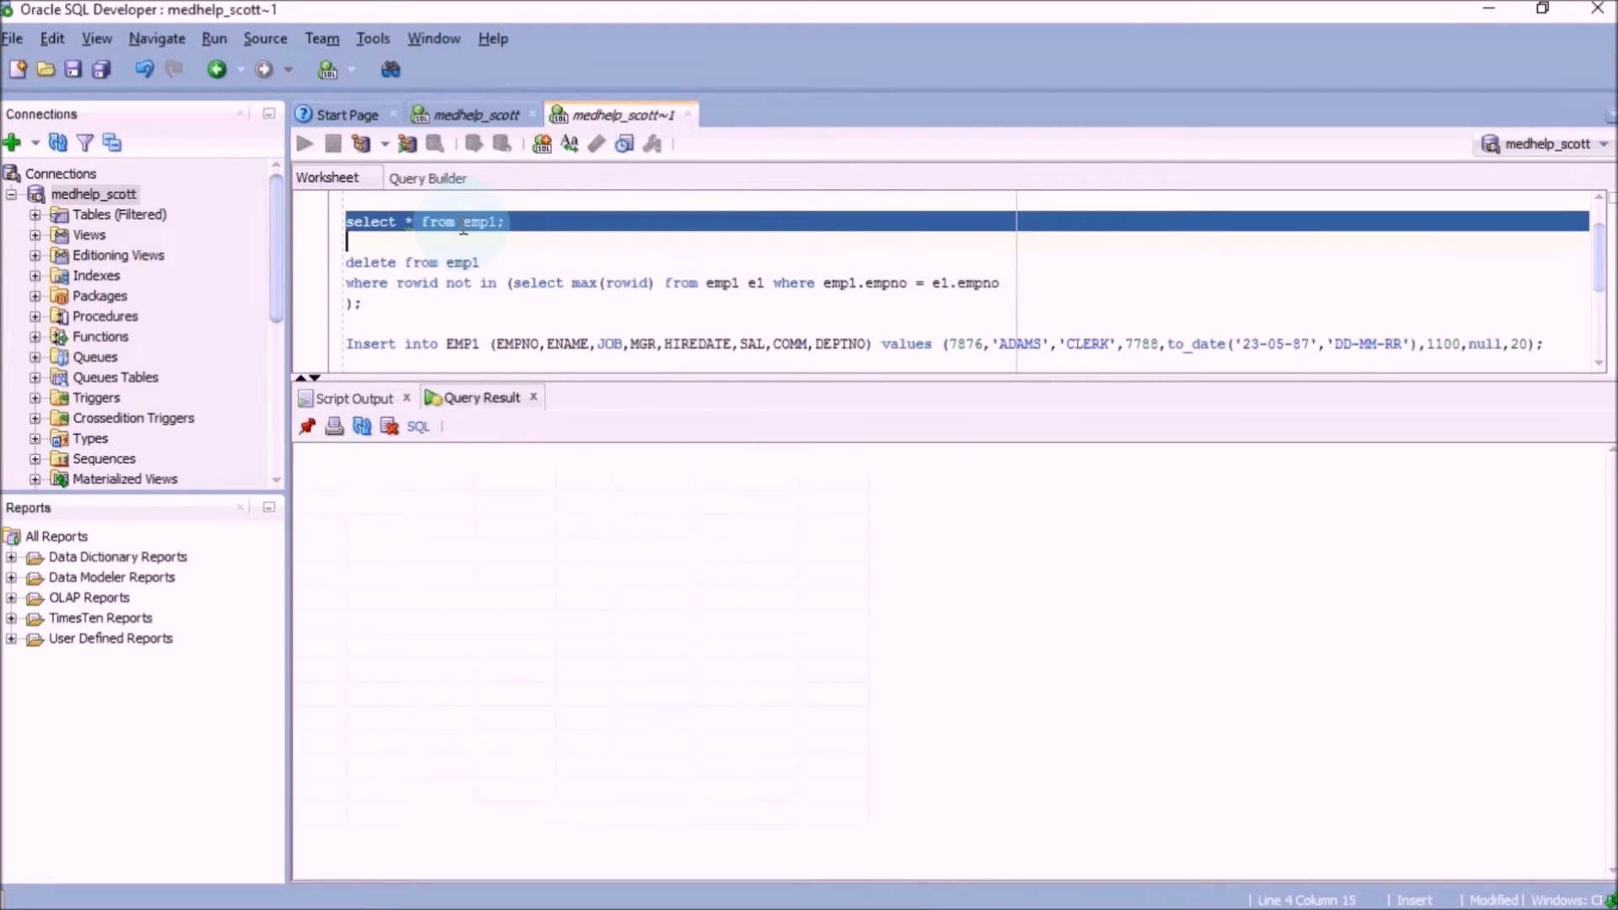
Rerun the max(rowid) duplicate delete on emp1, confirming 0 rows deleted and 14 rows remain
click(303, 144)
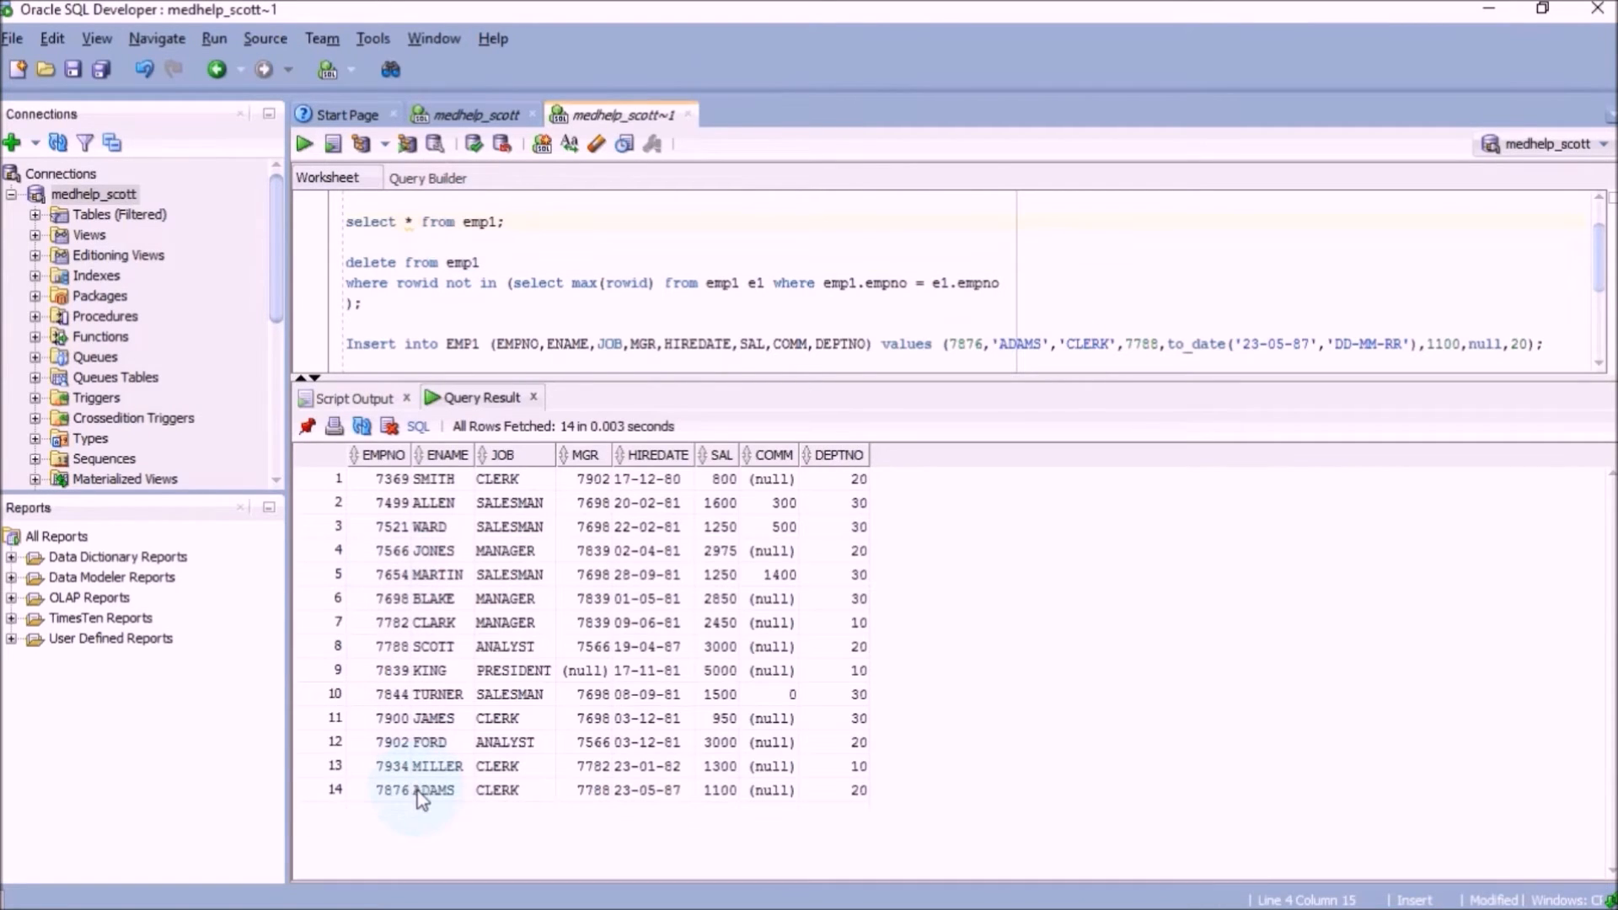
double_click(437, 791)
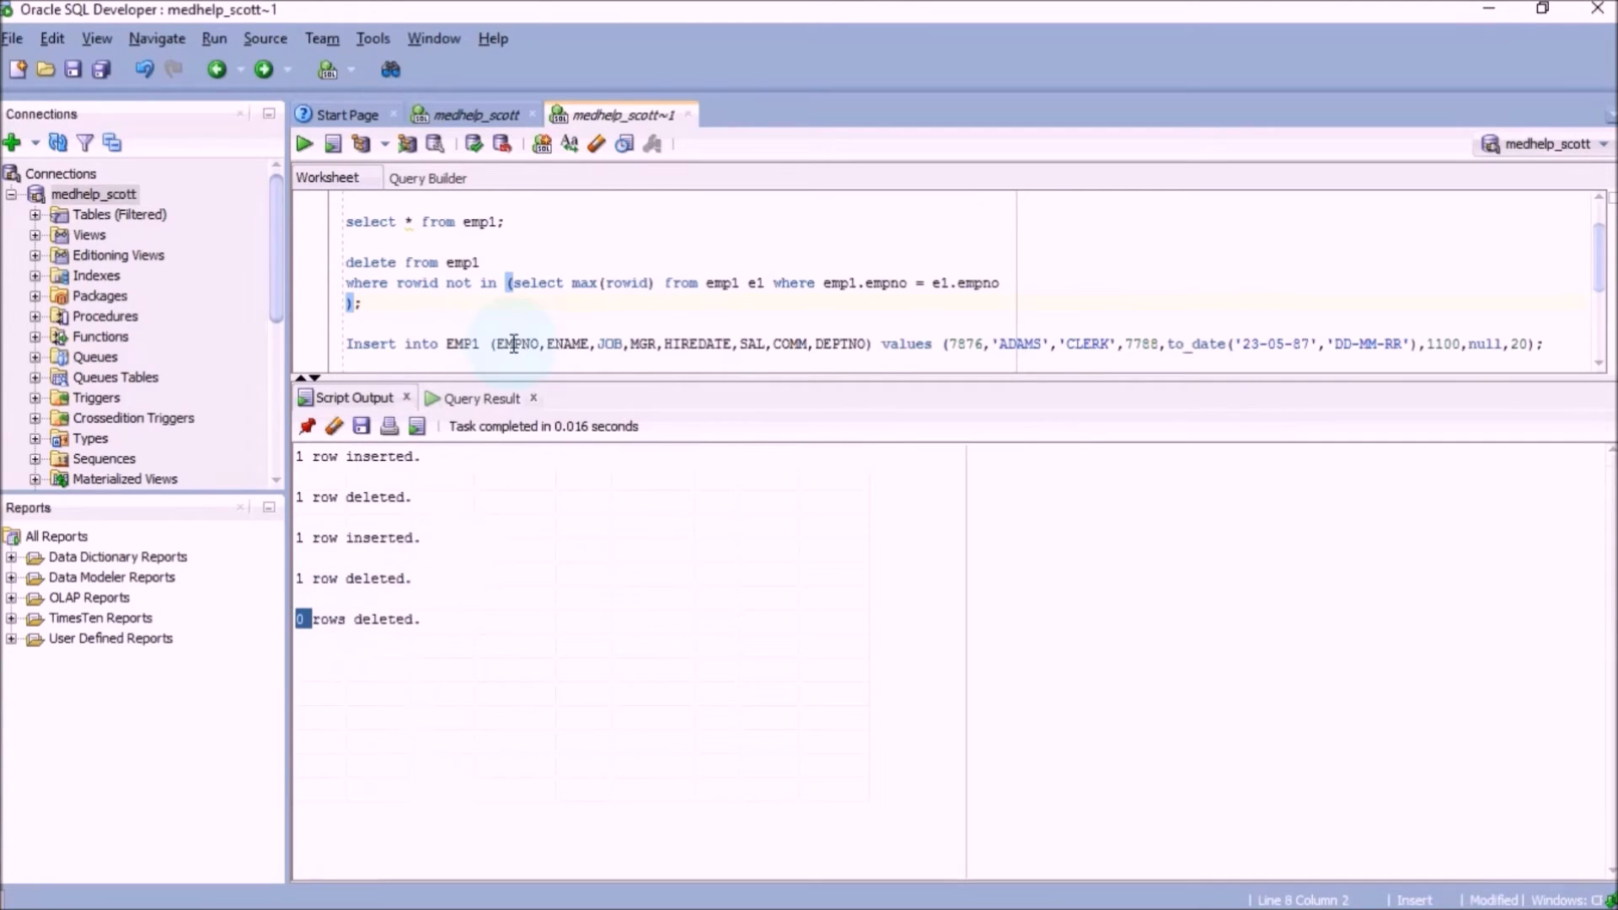
click(415, 221)
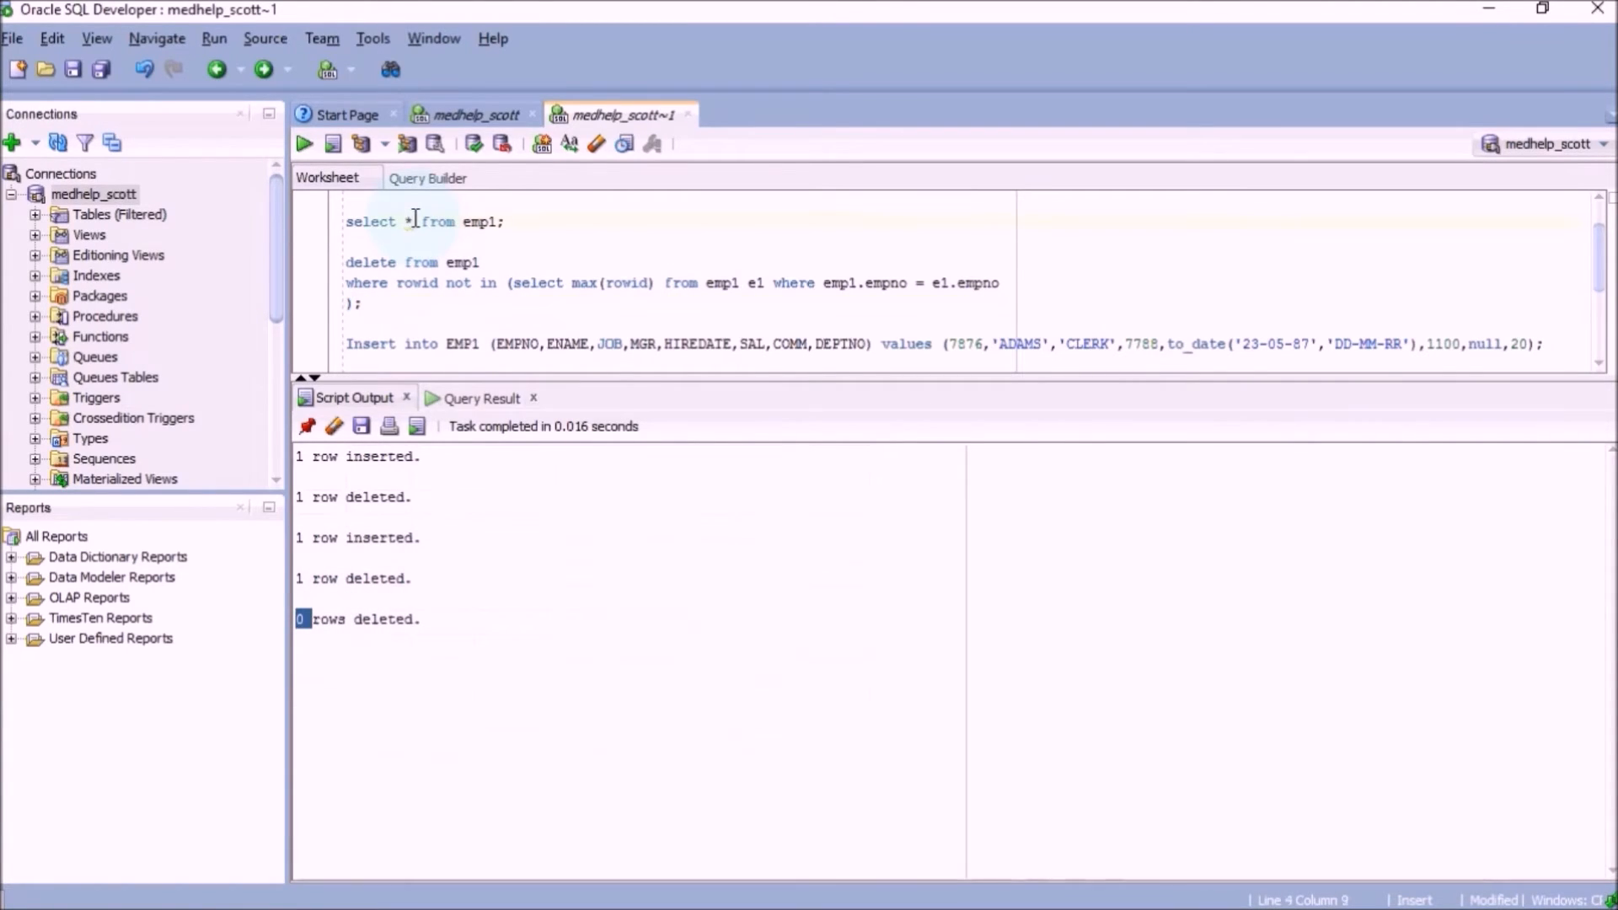
click(303, 144)
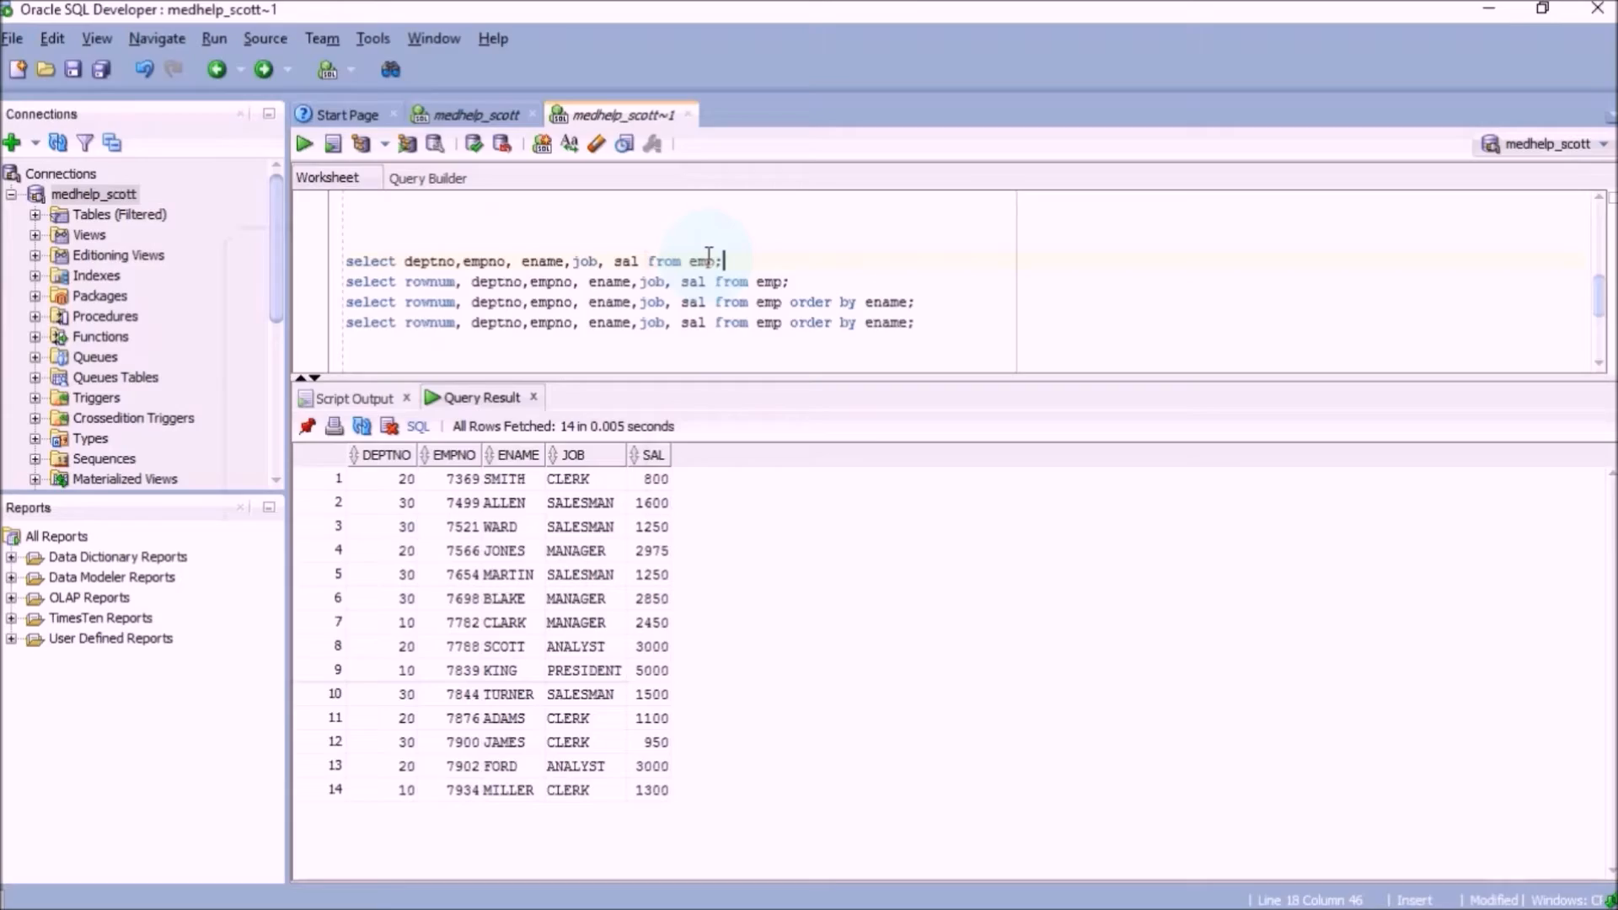
Run the ROWNUM query ordered by ename ascending, noting SMITH keeps ROWNUM 1
key(Backspace)
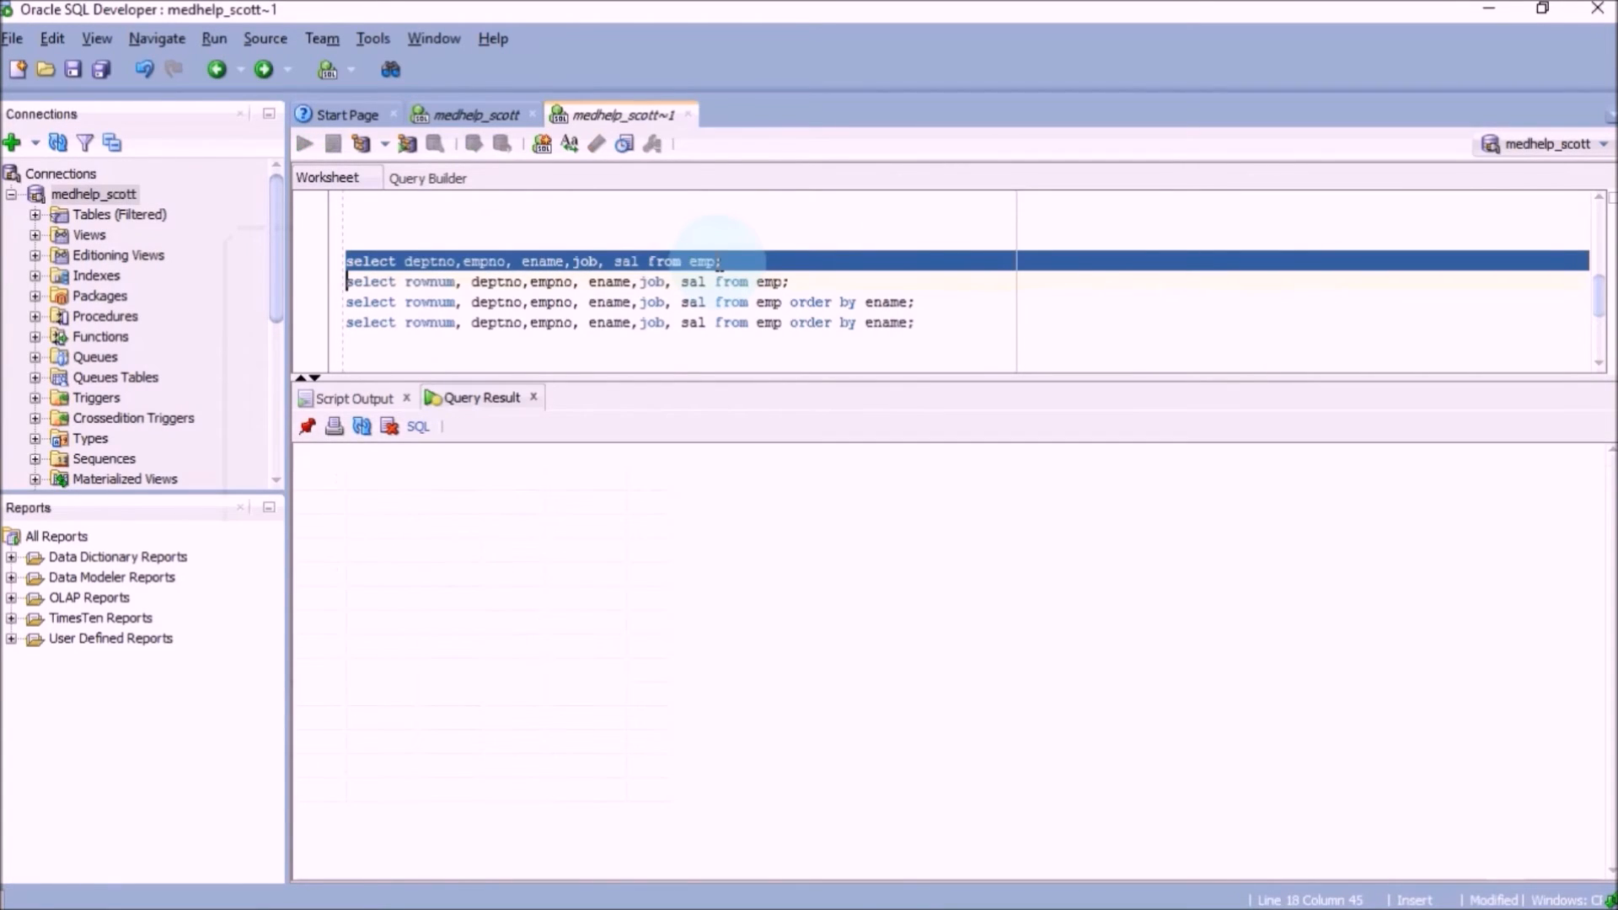
click(304, 143)
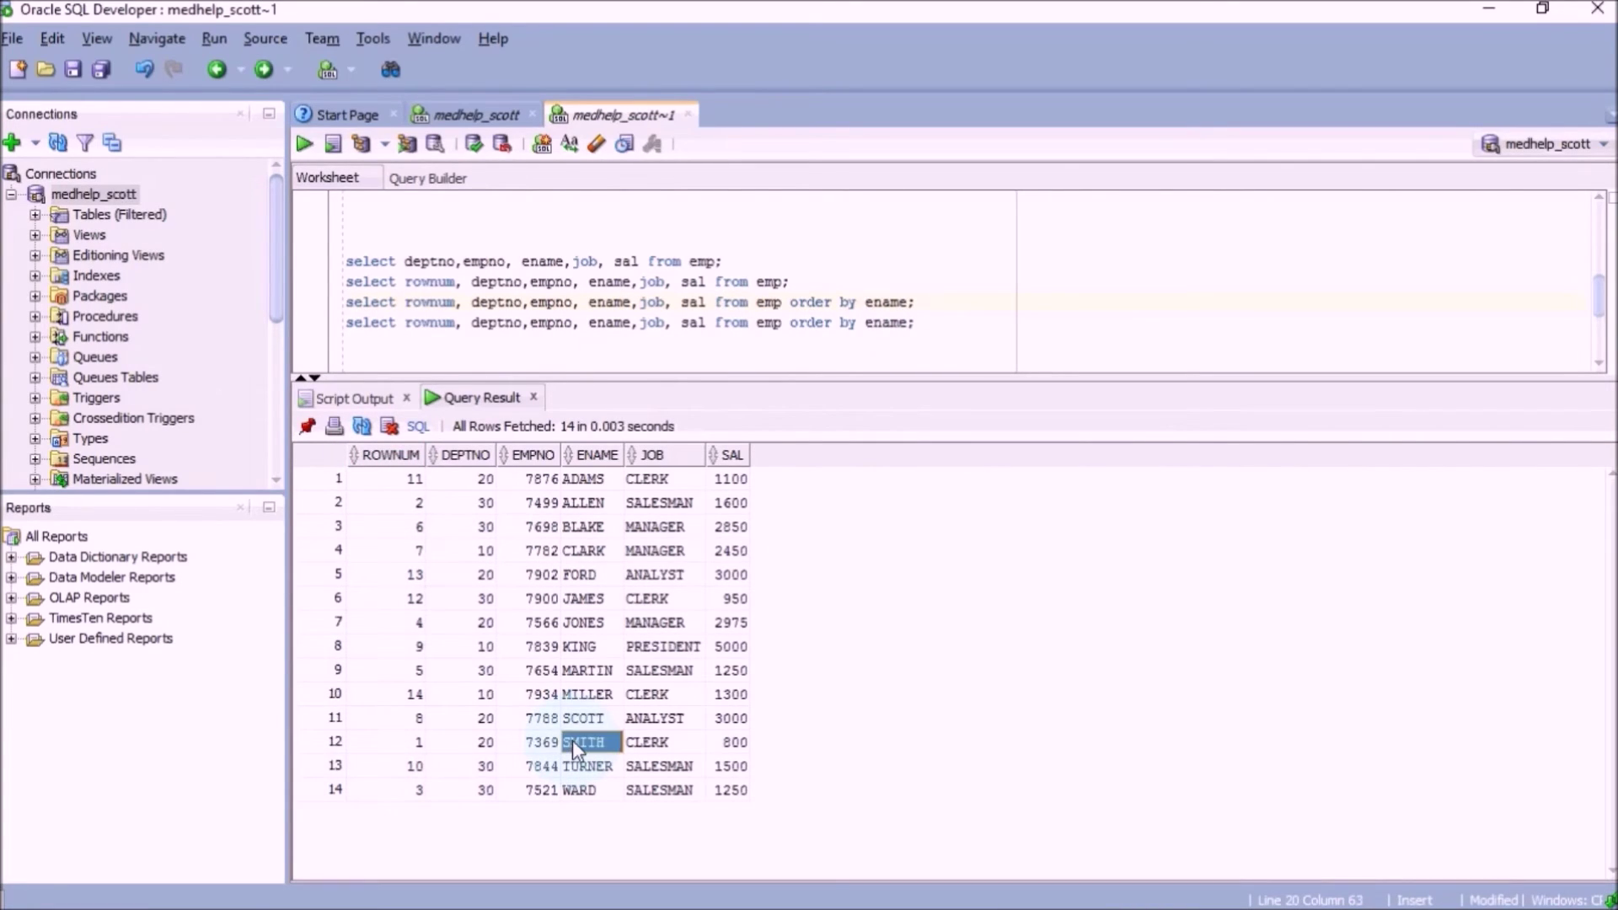
click(401, 742)
text( desc)
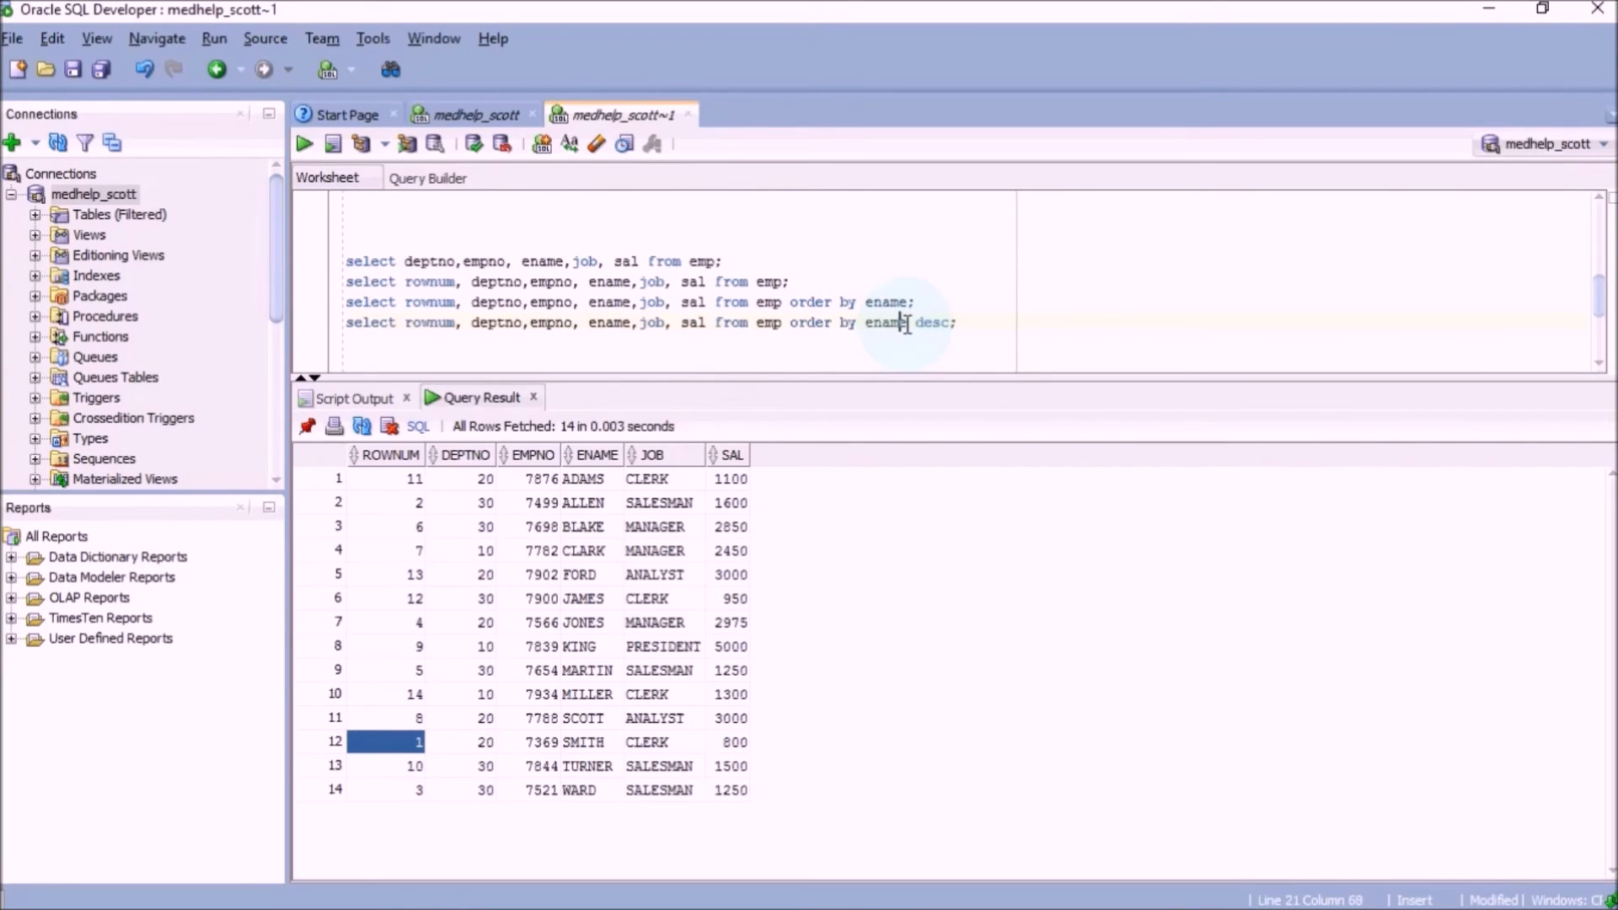
Run the ROWNUM query ordered by ename descending and locate SMITH in the result
click(304, 144)
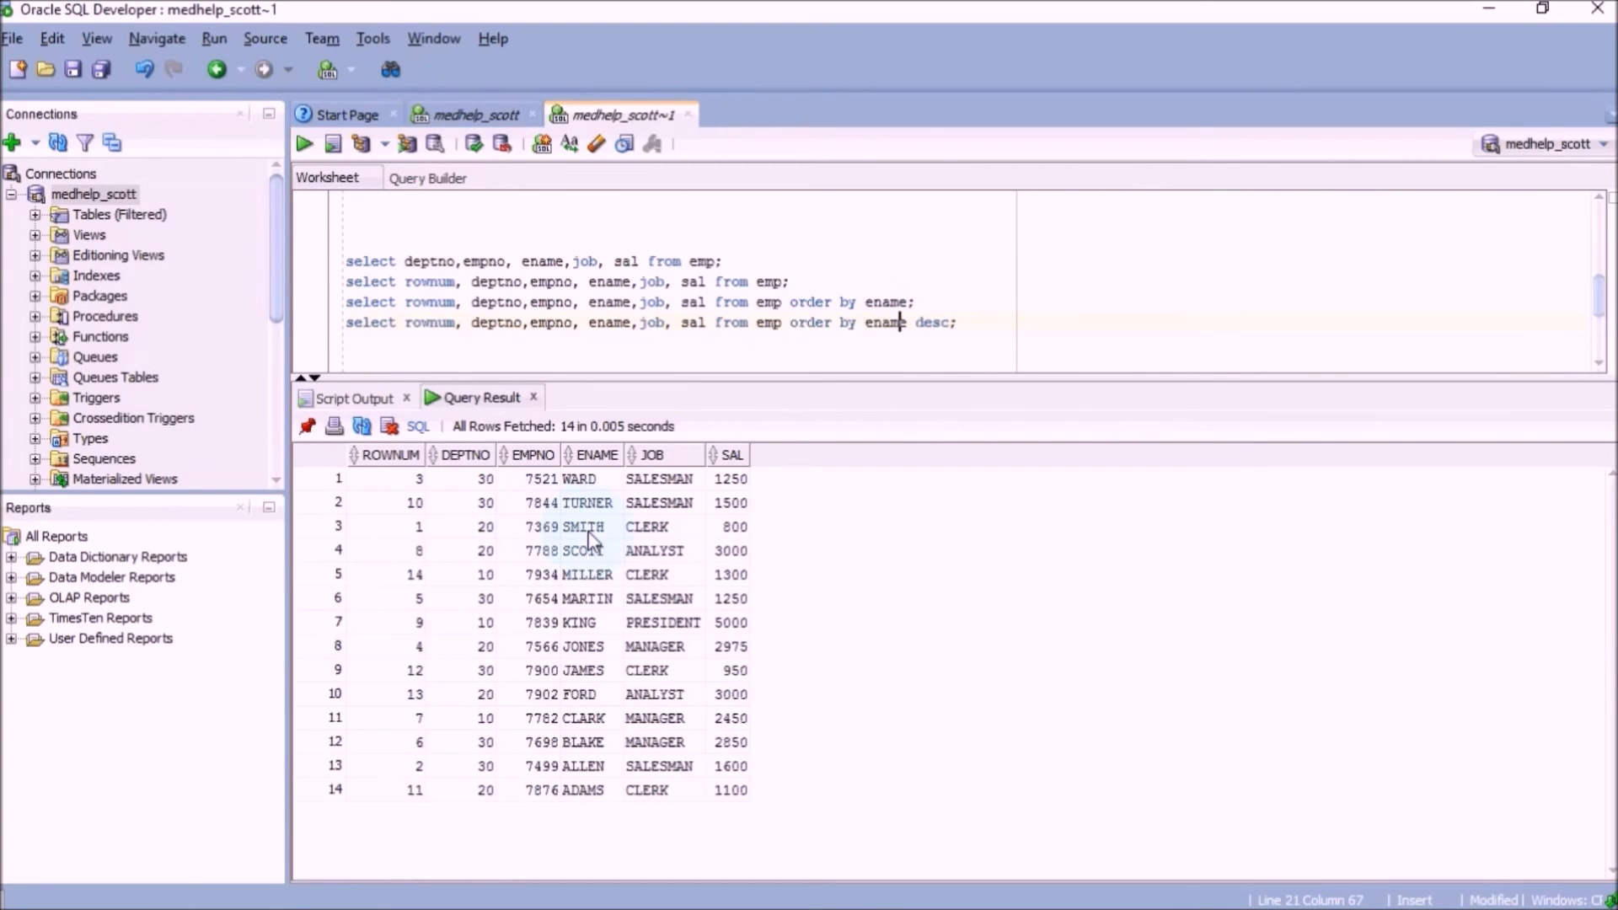
click(405, 526)
text(select row_number() over (partition by DEPTNO order by sal) sal_top_bottom, deptno,empno, ename,job, sal from emp;)
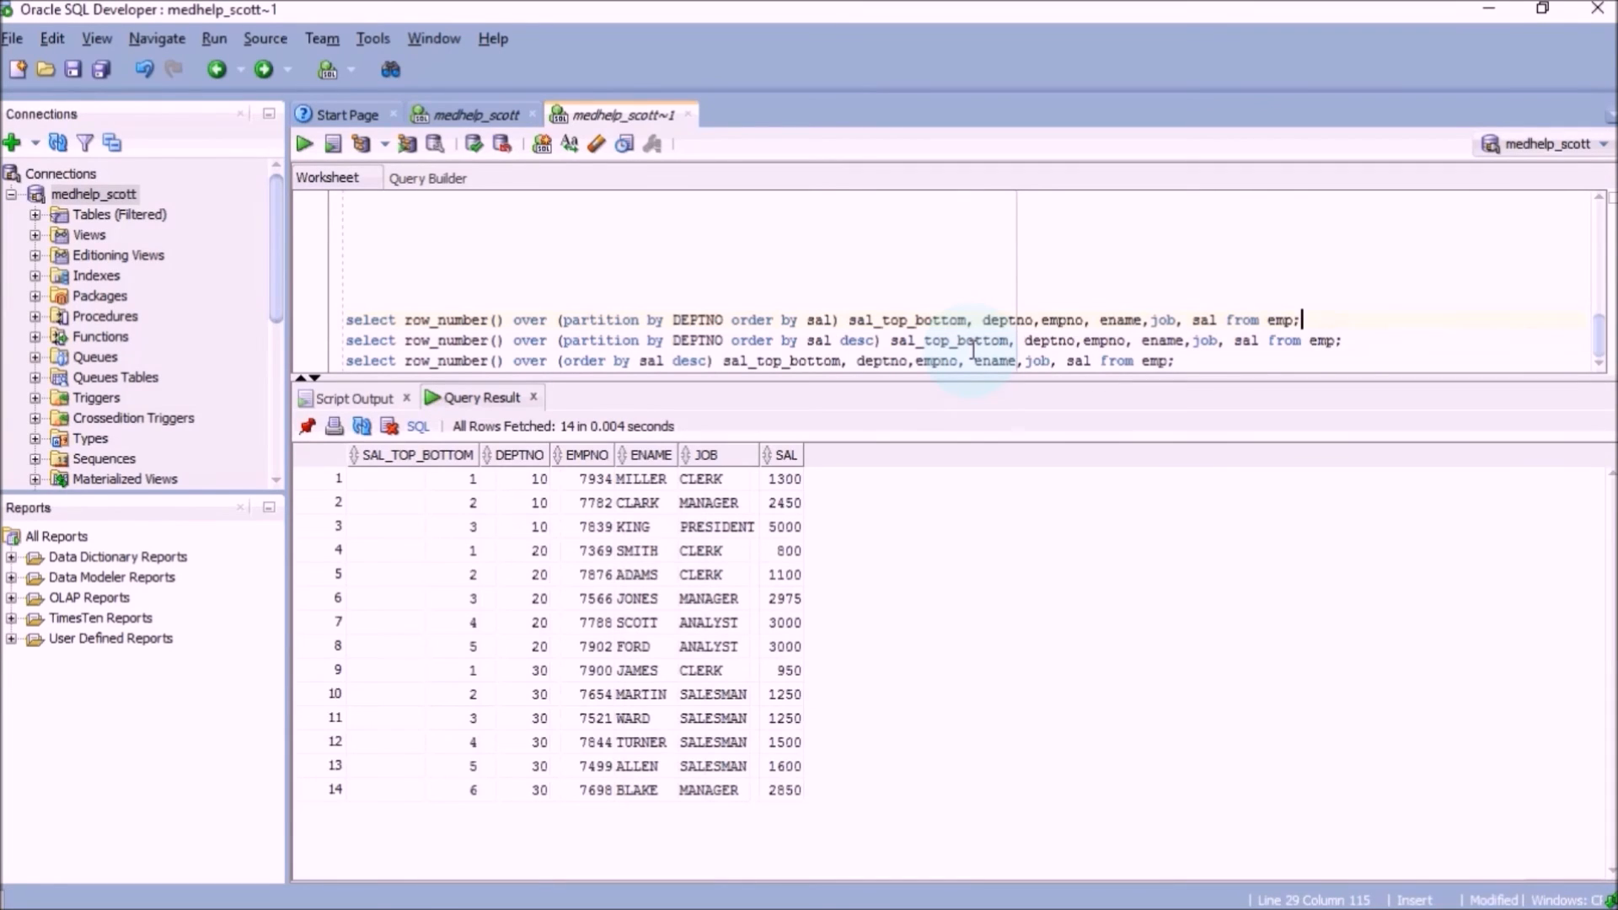
mouse_move(445, 489)
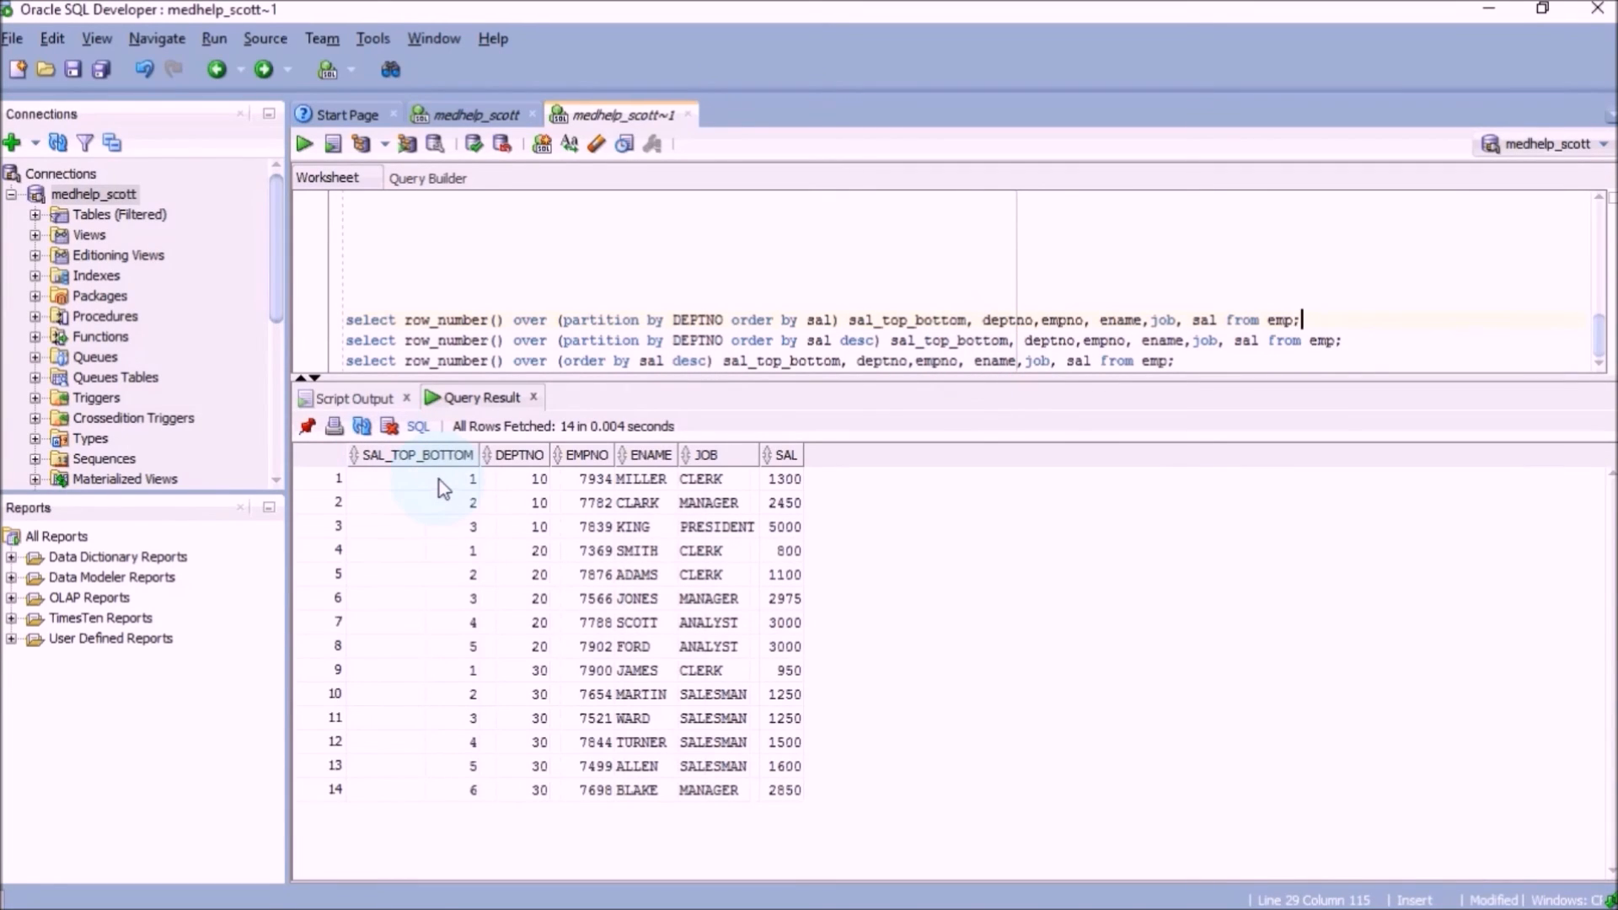
Show ROW_NUMBER by ascending salary restarting at 1 for departments 10, 20 and 30
click(411, 502)
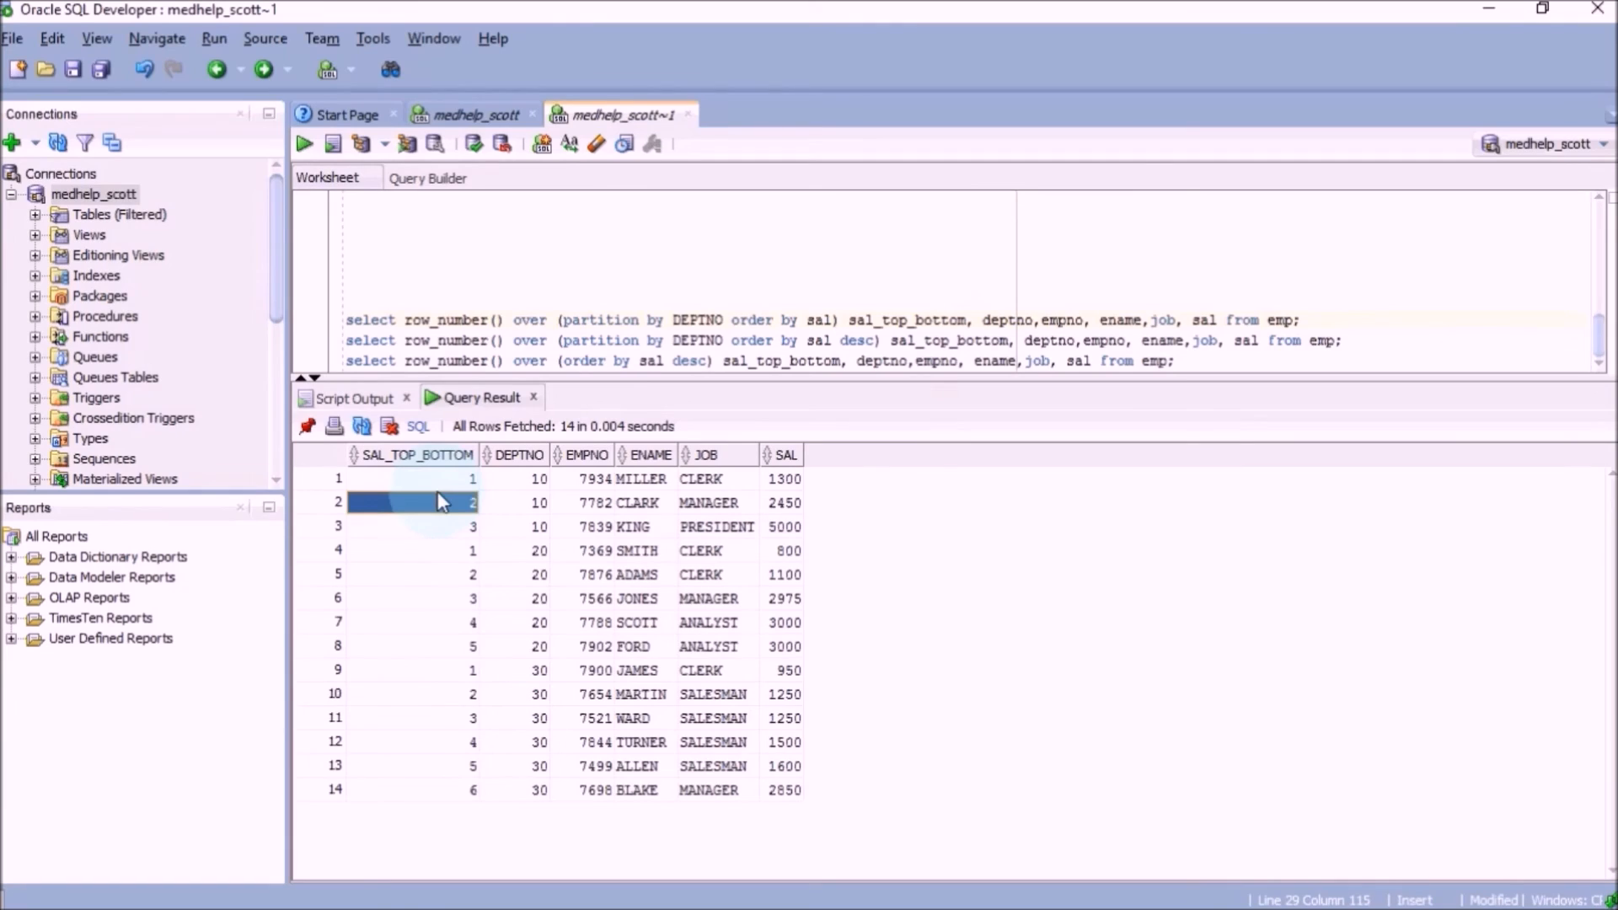
click(437, 550)
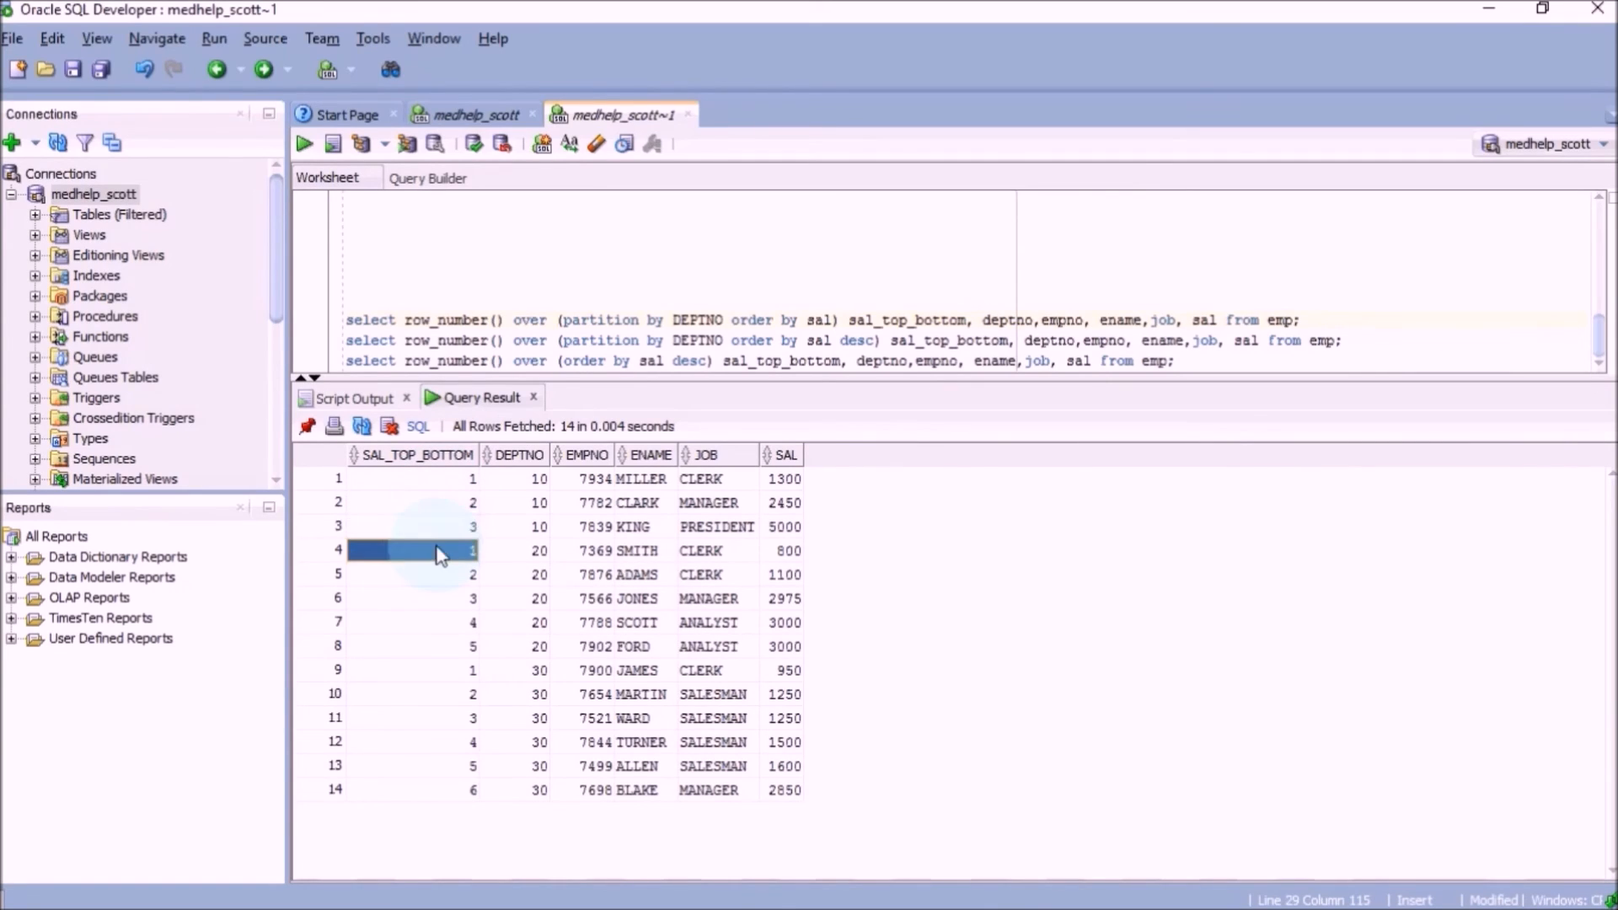
click(448, 575)
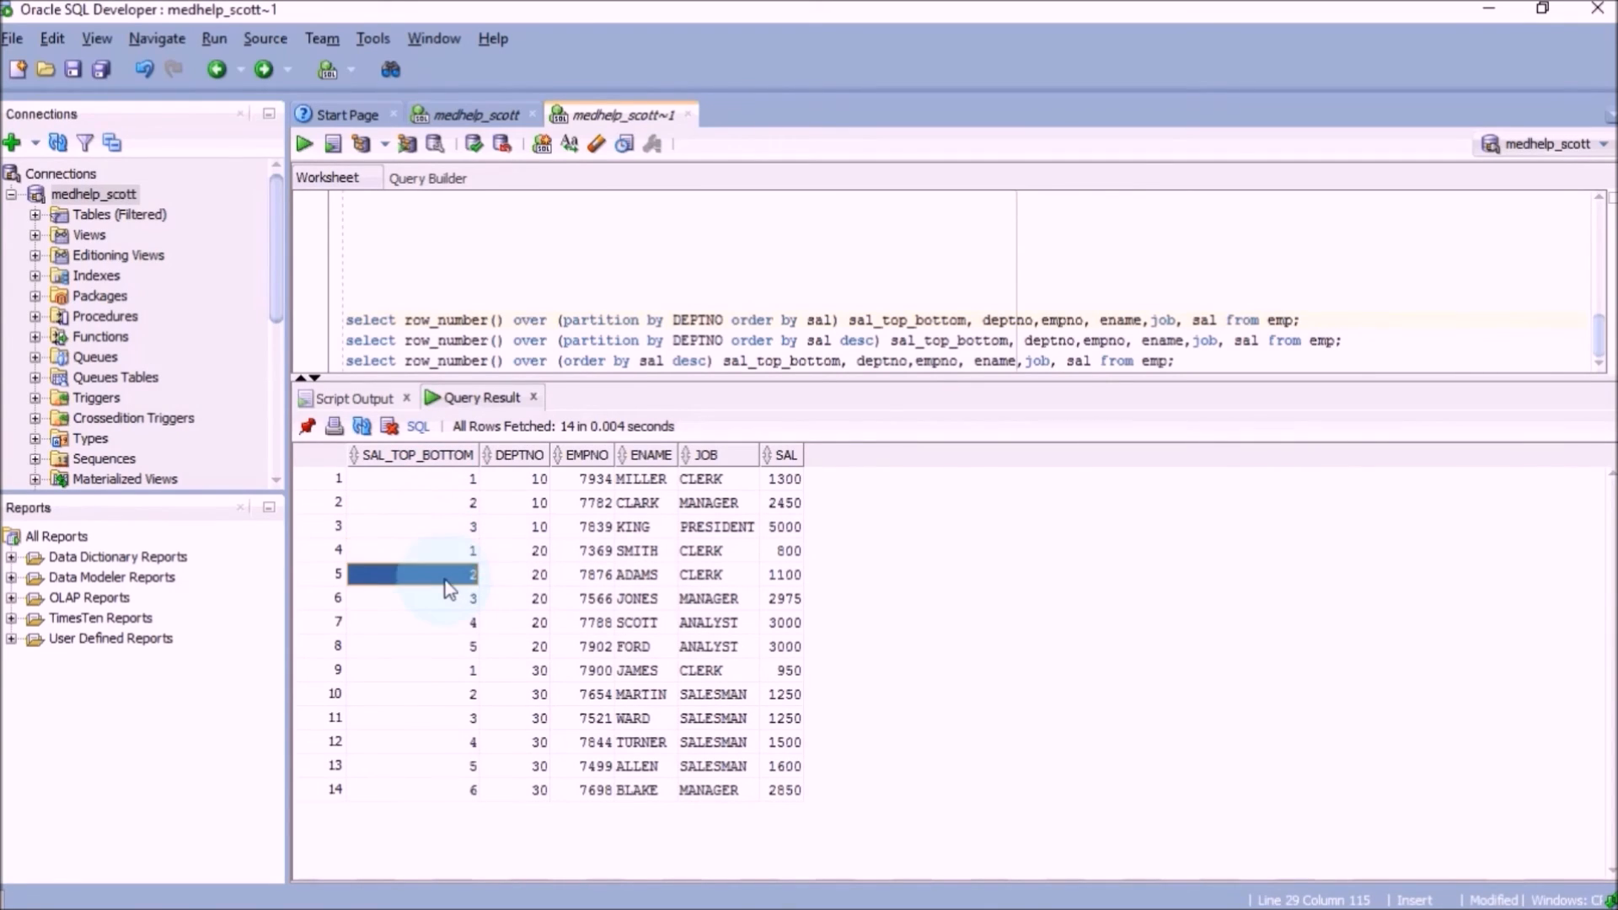
click(526, 671)
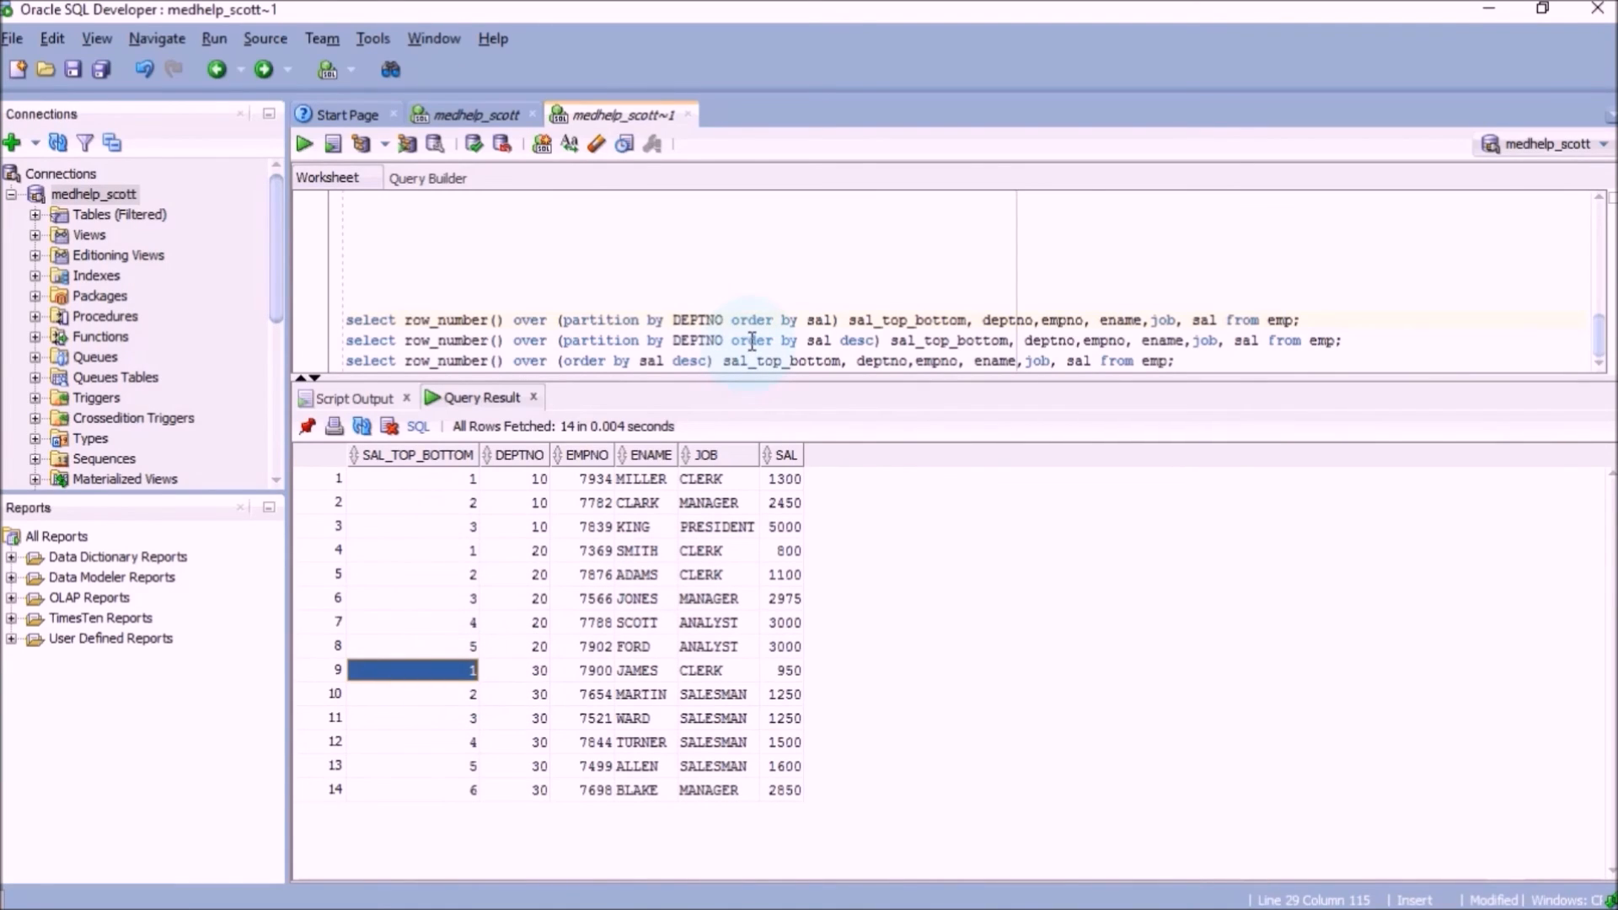
Rank salaries descending within each department, noting MILLER lowest in department 10
click(866, 341)
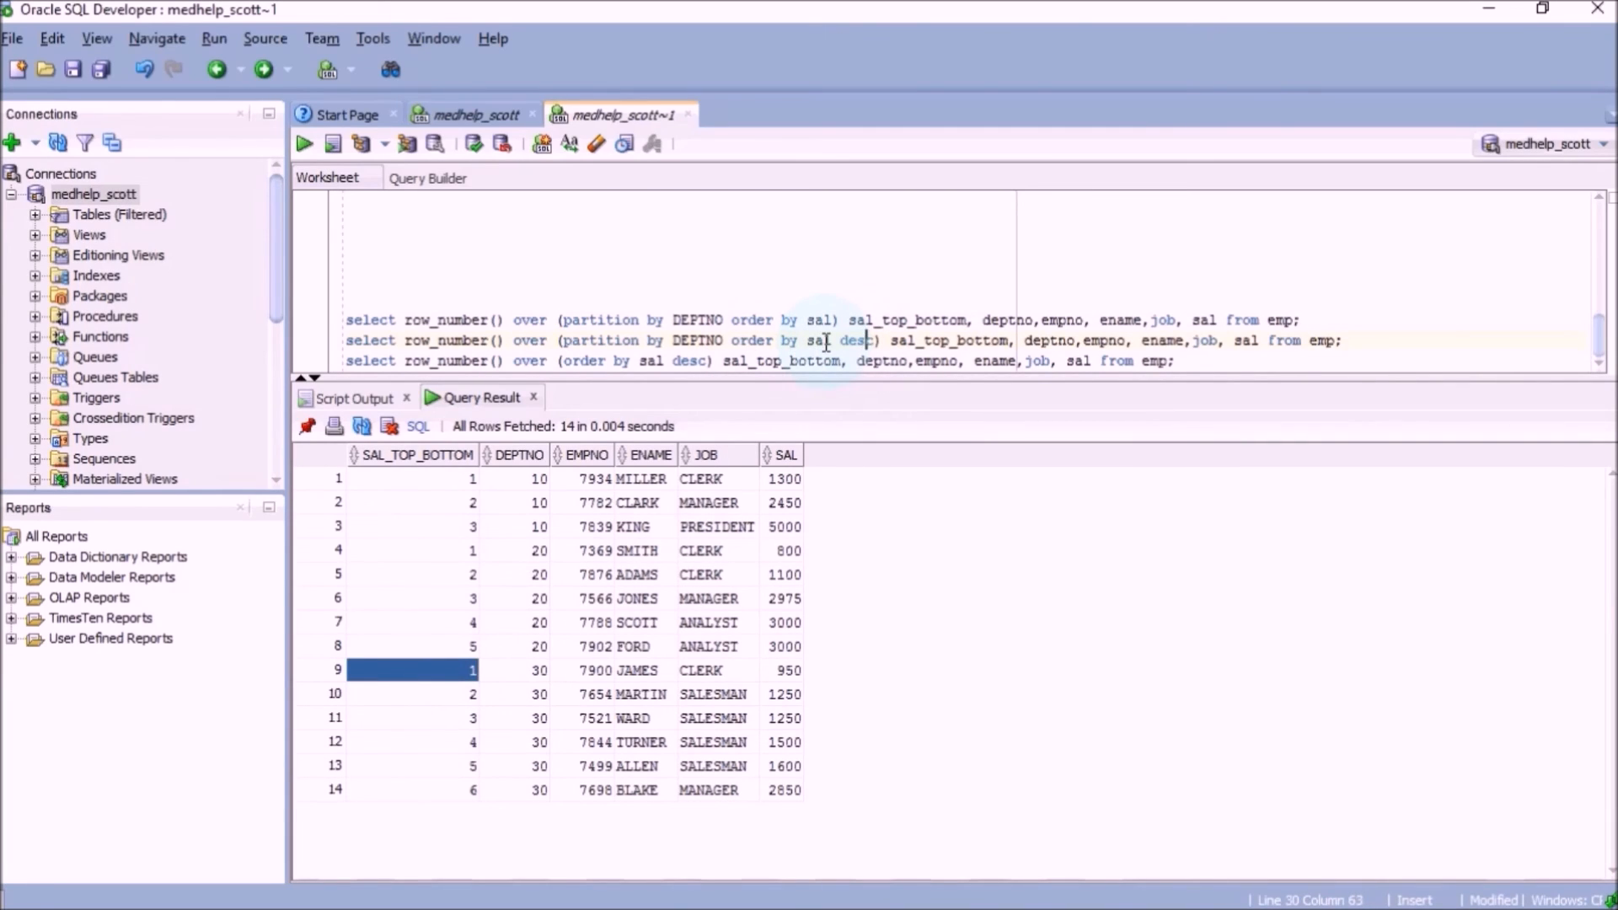
mouse_move(780, 497)
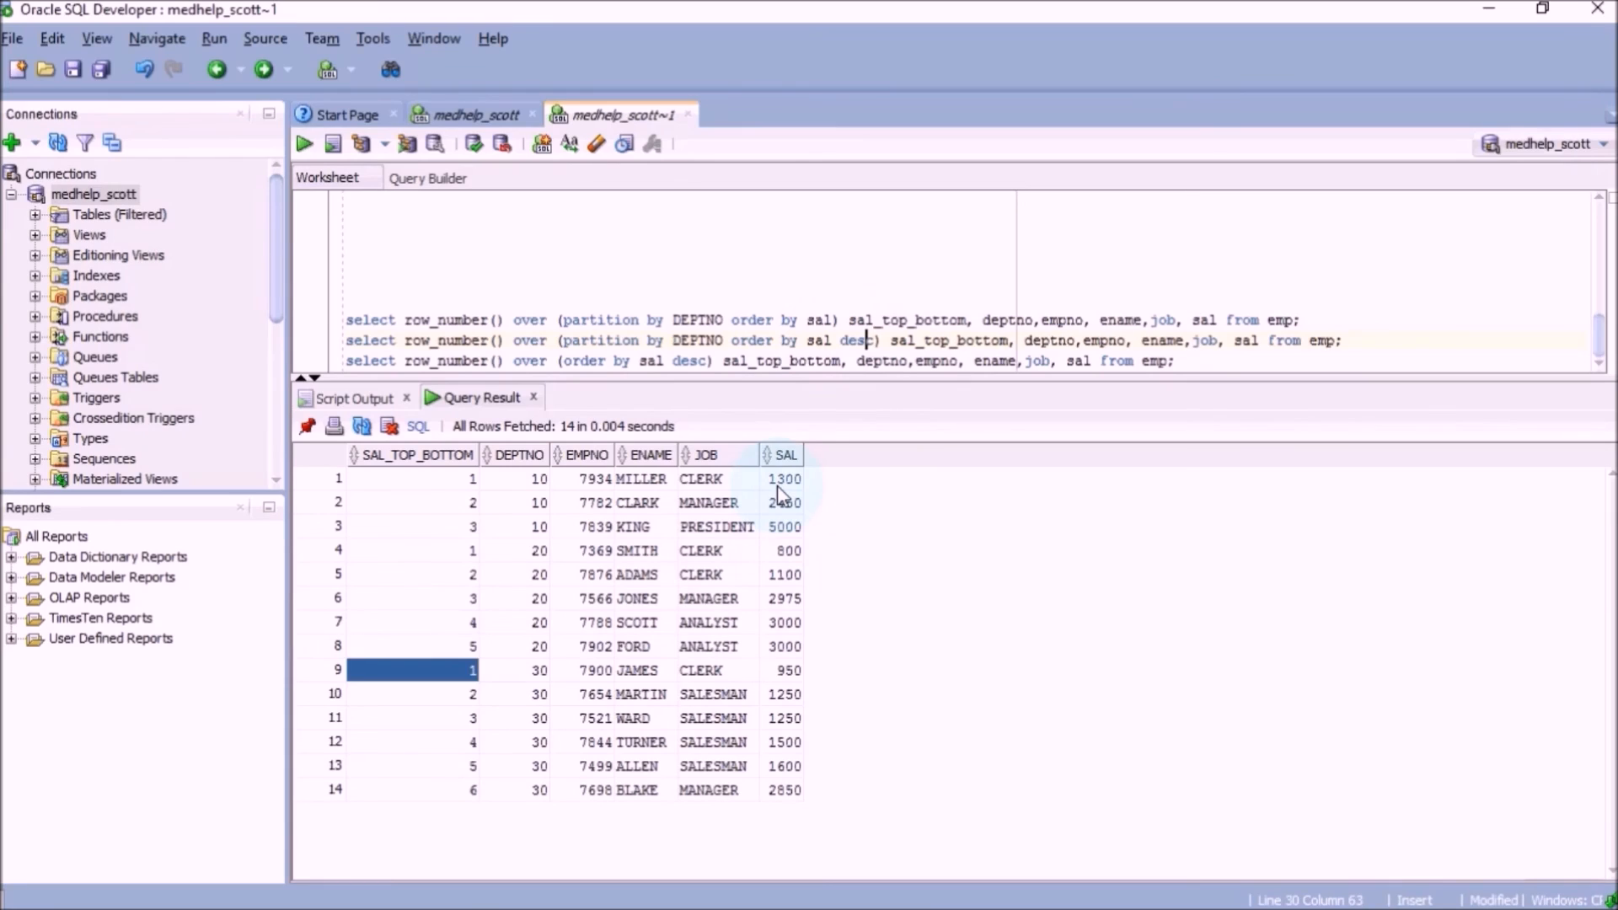
click(782, 479)
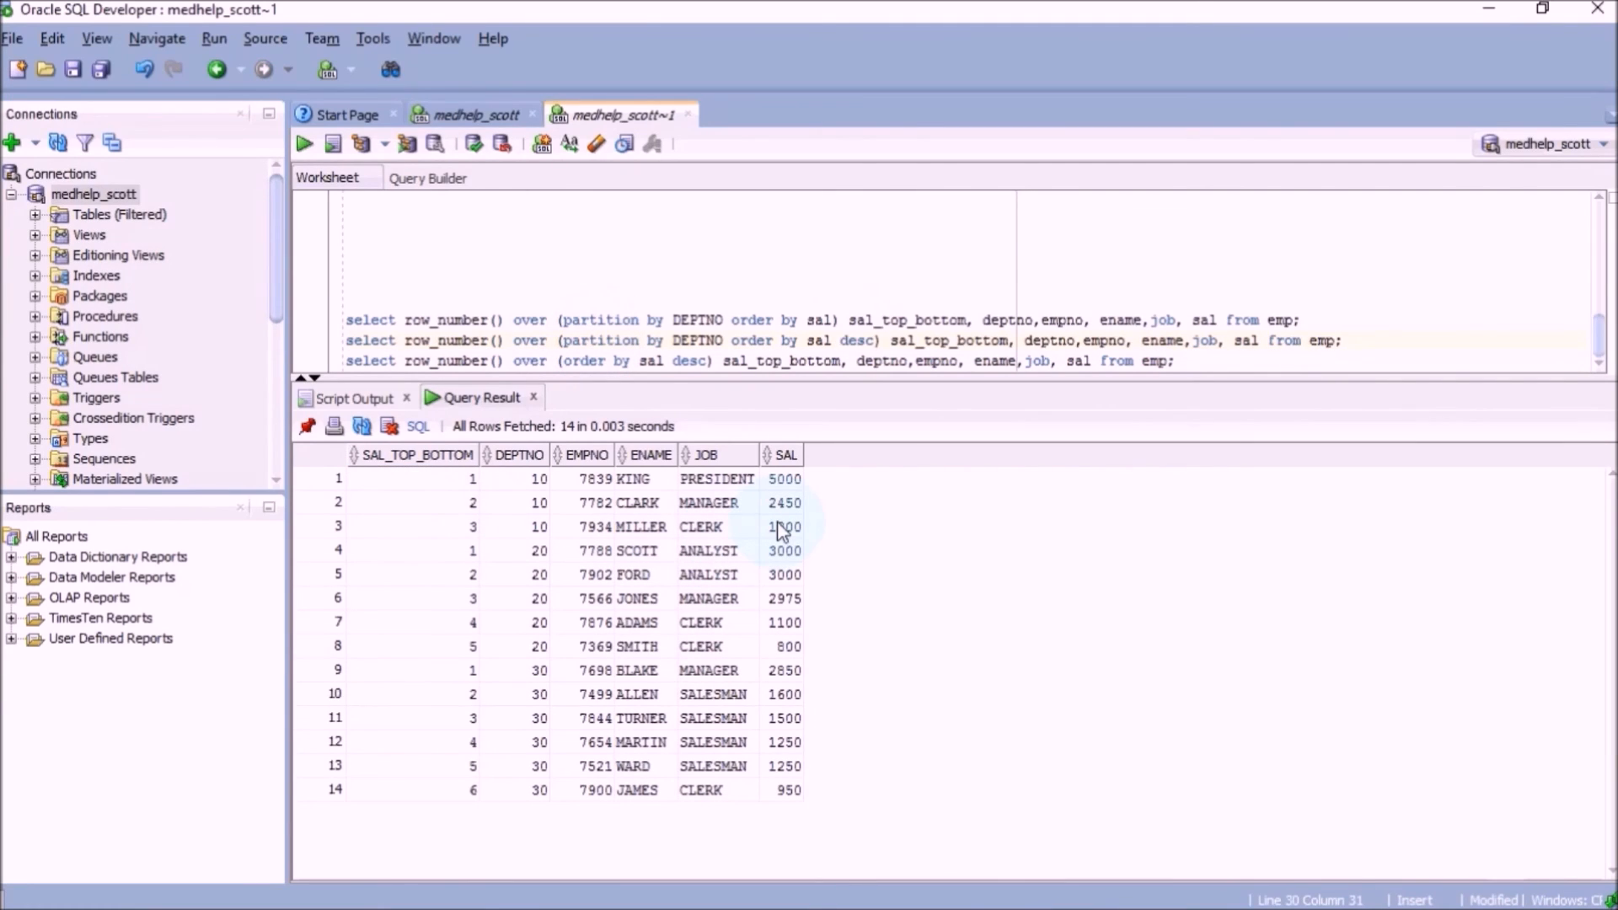
click(456, 526)
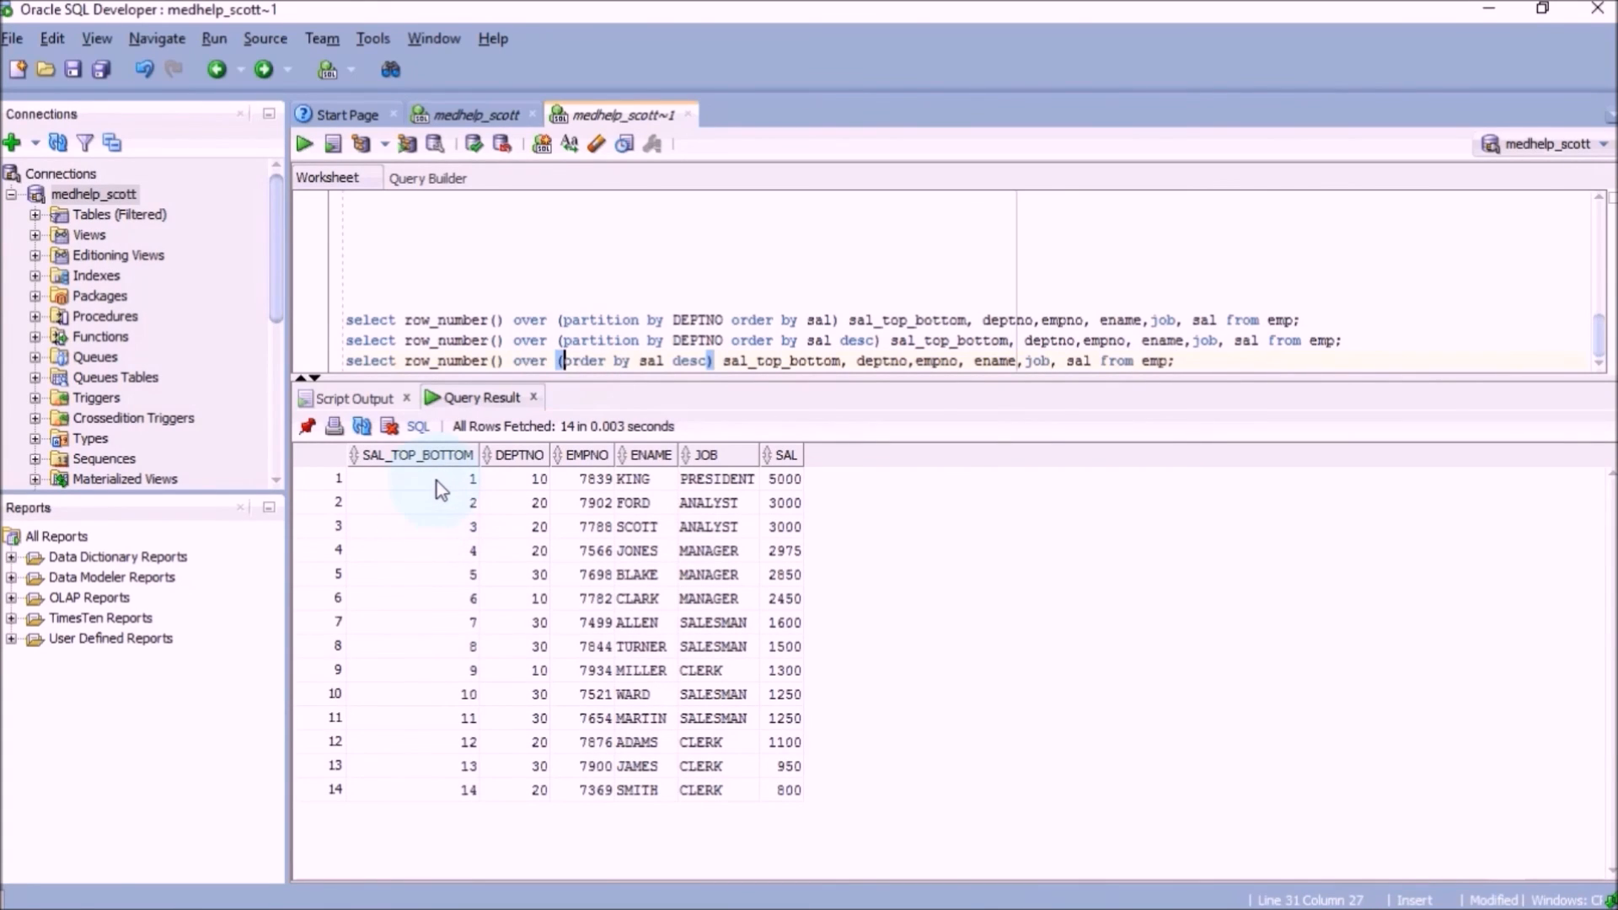
Rank all emp rows by salary descending, numbered 1 to 14 with SMITH last
click(411, 550)
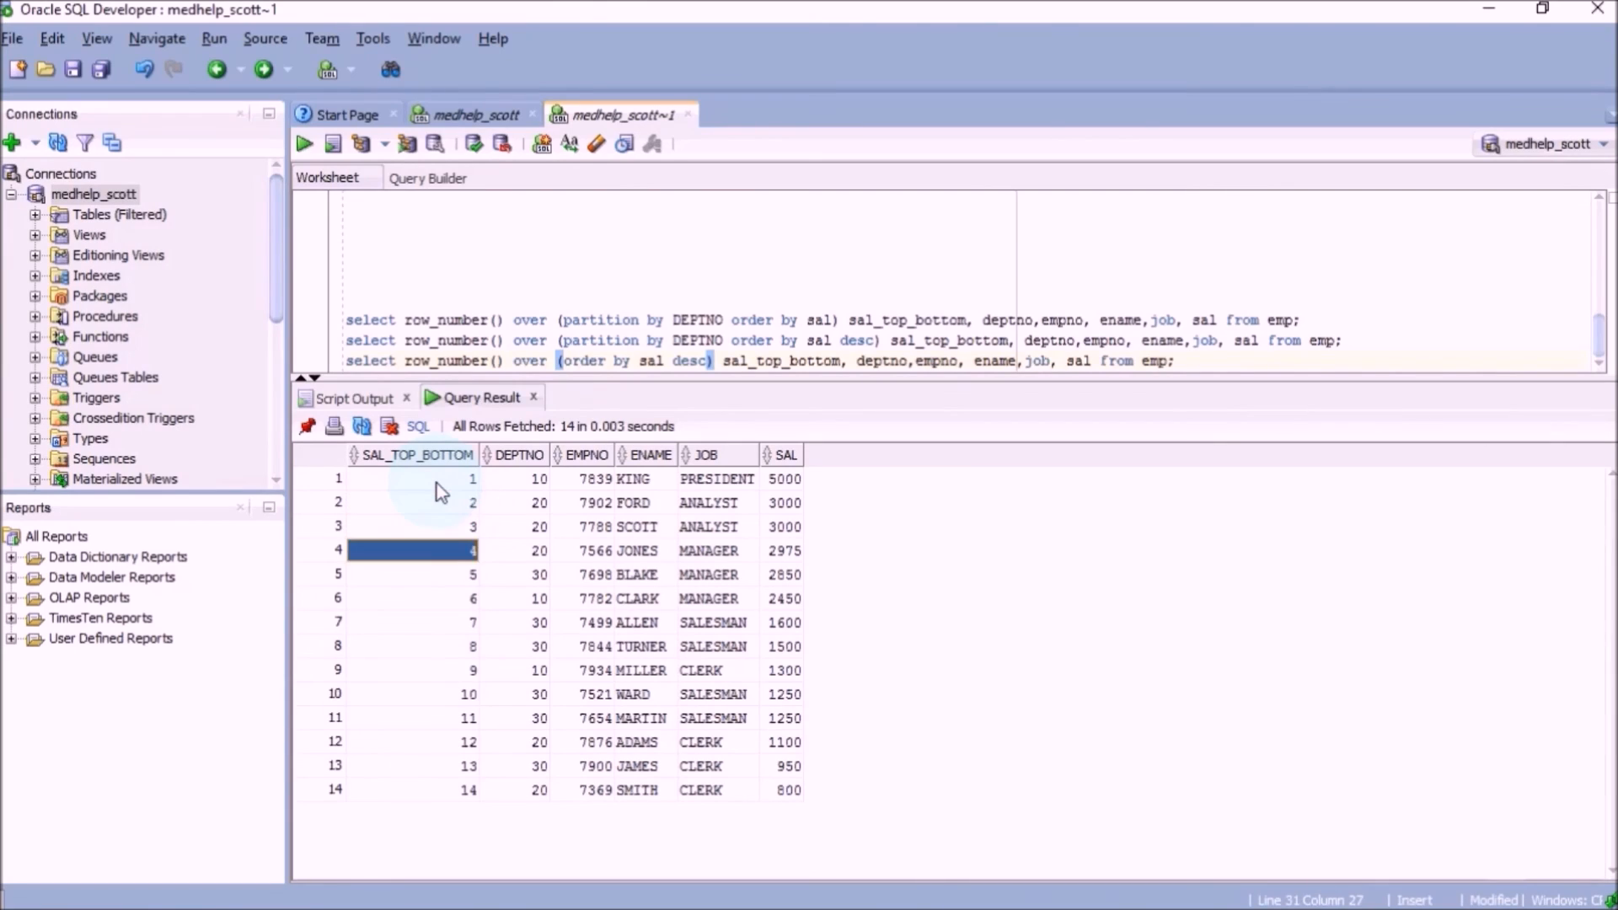
click(411, 789)
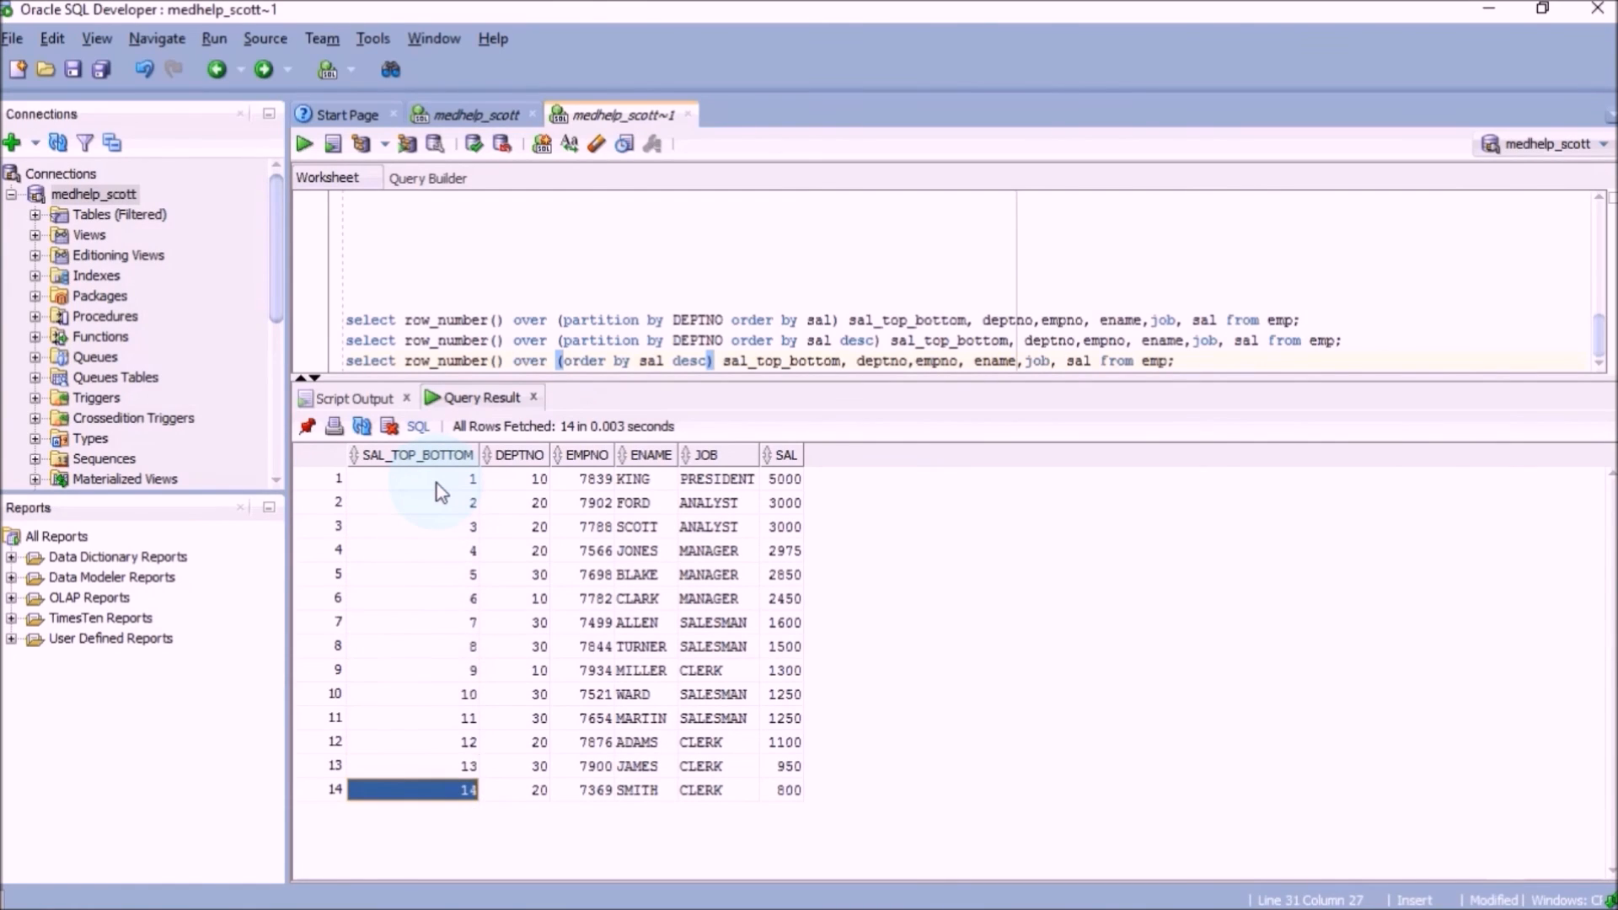